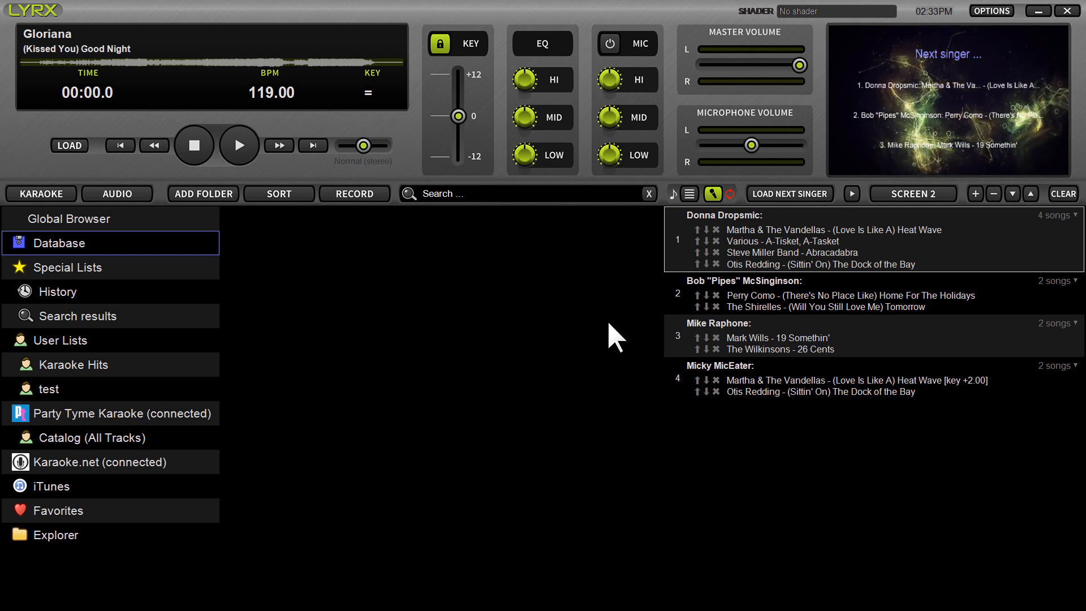
# - After repeated clicks in the main view, expand Explorer to list Desktop, Documents, C: and D:
pyautogui.click(239, 145)
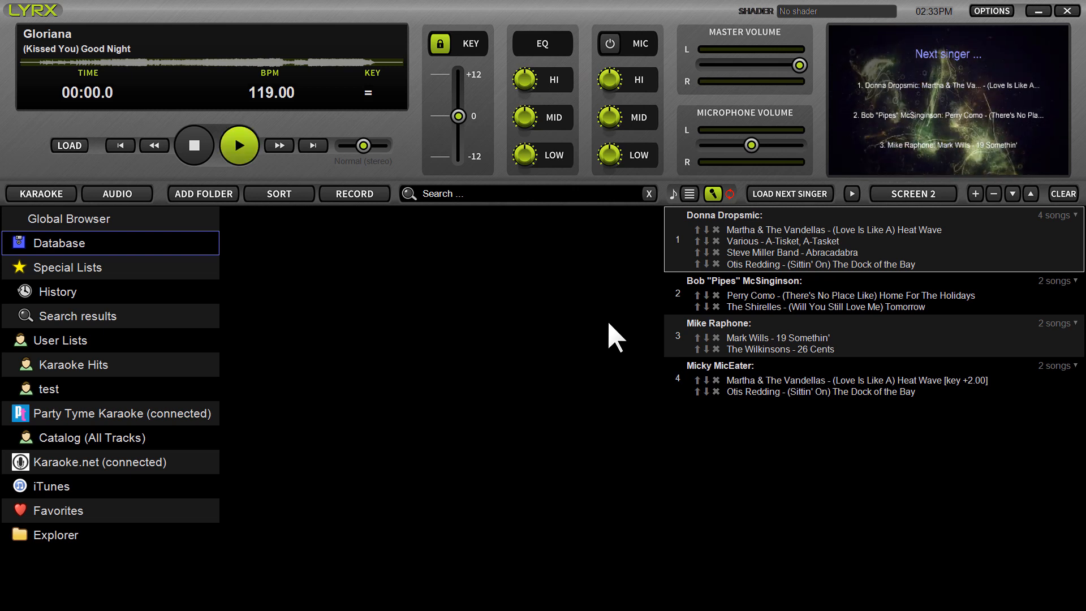
pyautogui.click(238, 145)
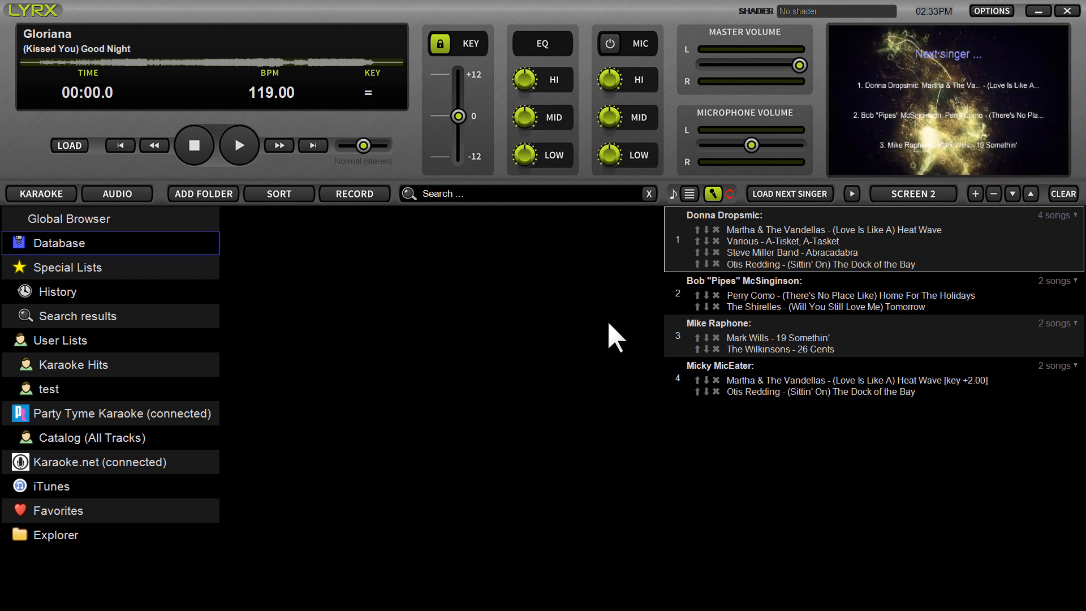
pyautogui.click(238, 145)
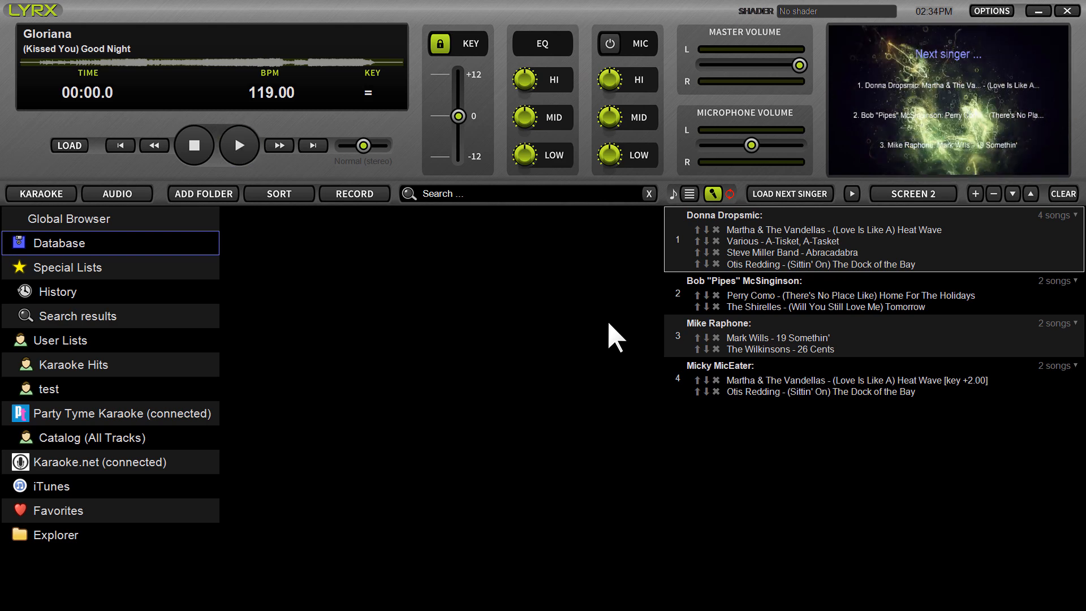
pyautogui.click(238, 146)
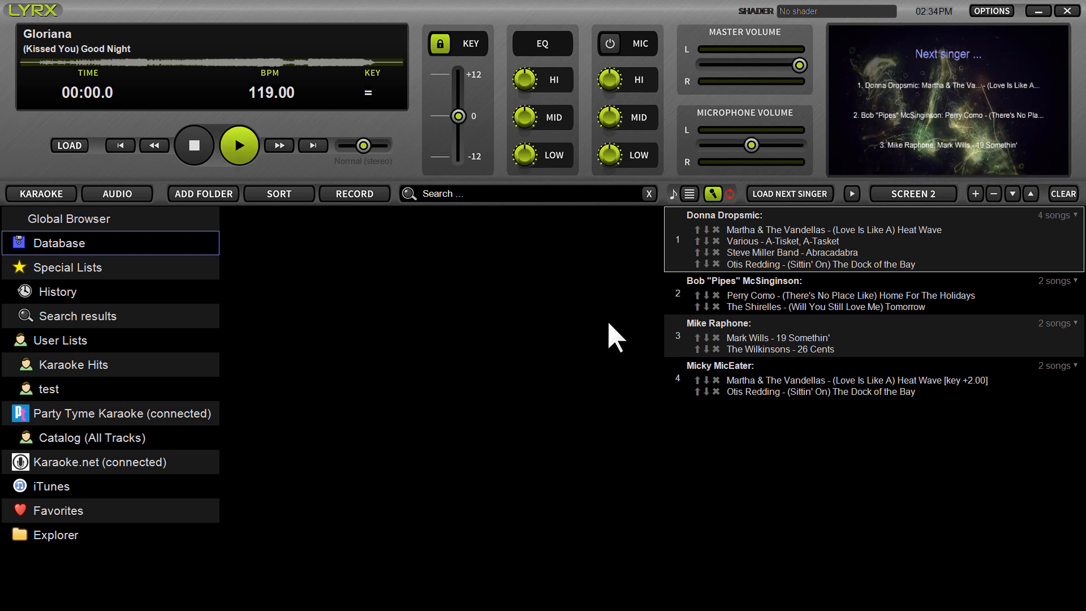
pyautogui.click(239, 145)
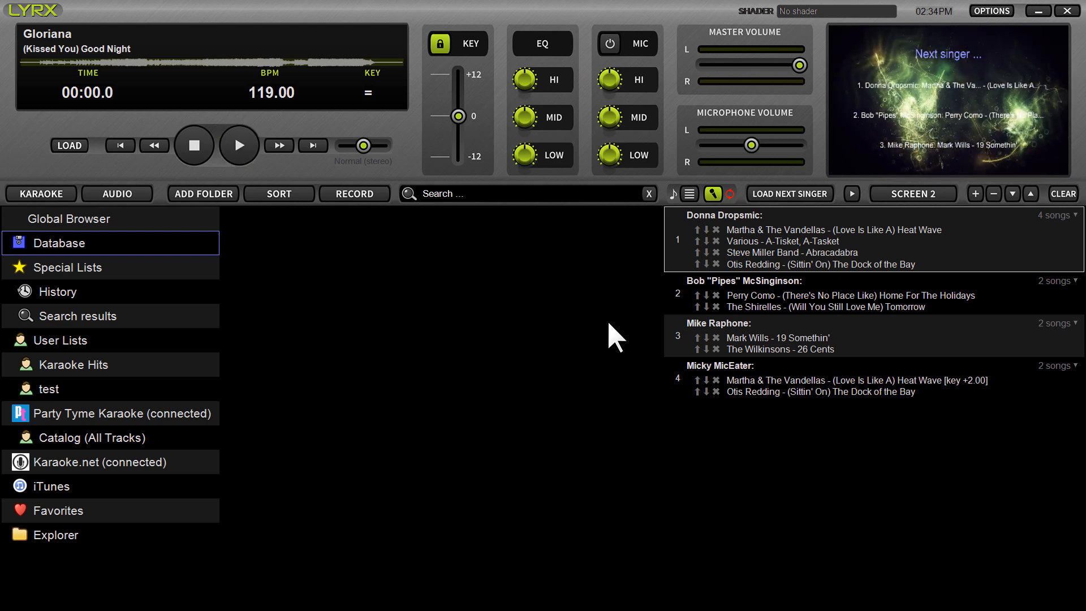
pyautogui.click(238, 145)
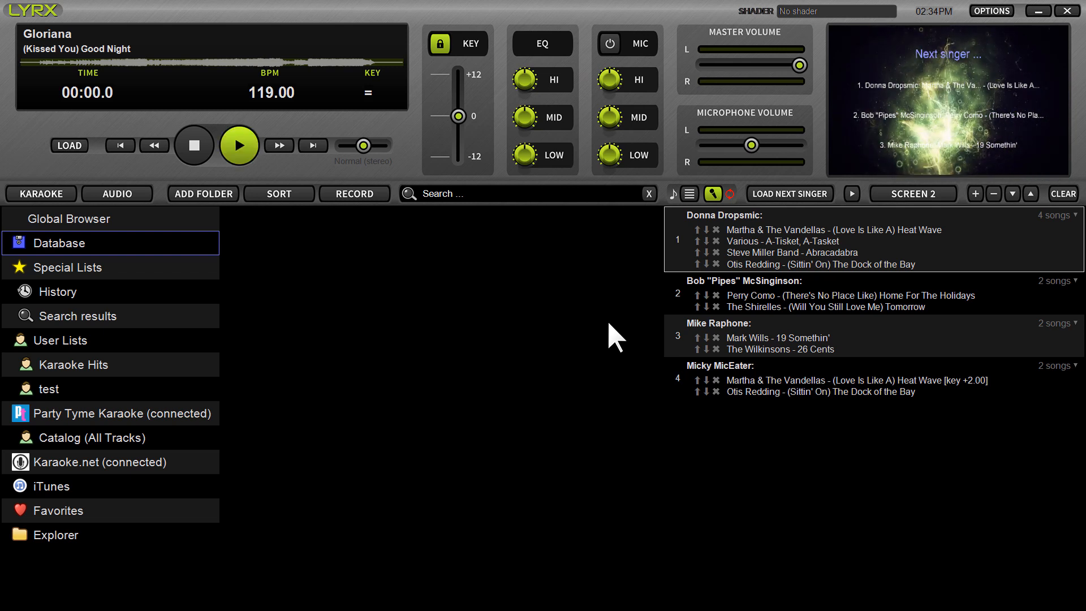
pyautogui.click(239, 145)
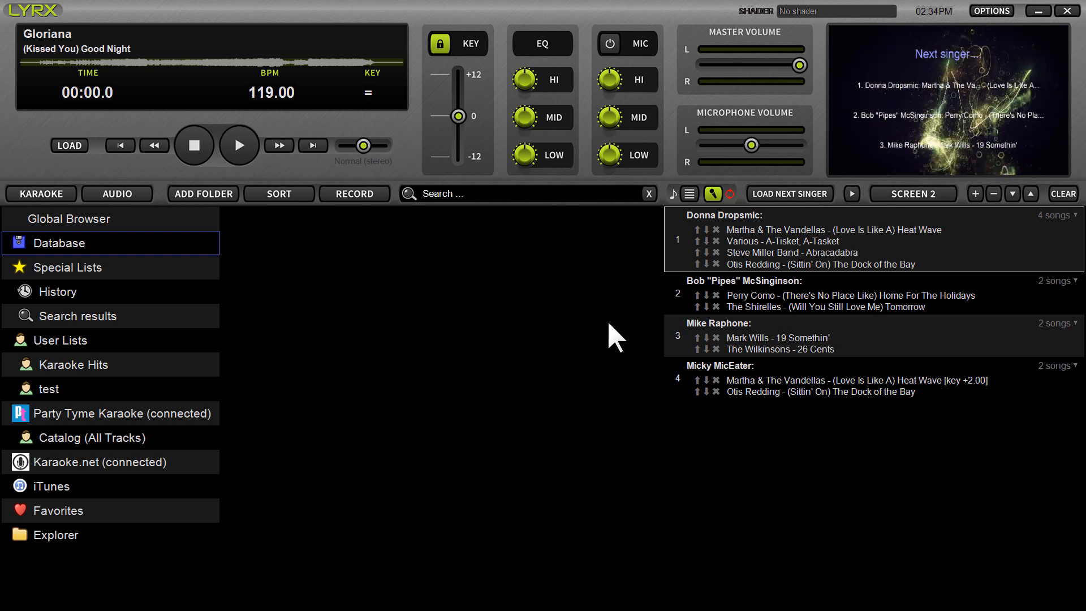
pyautogui.click(238, 145)
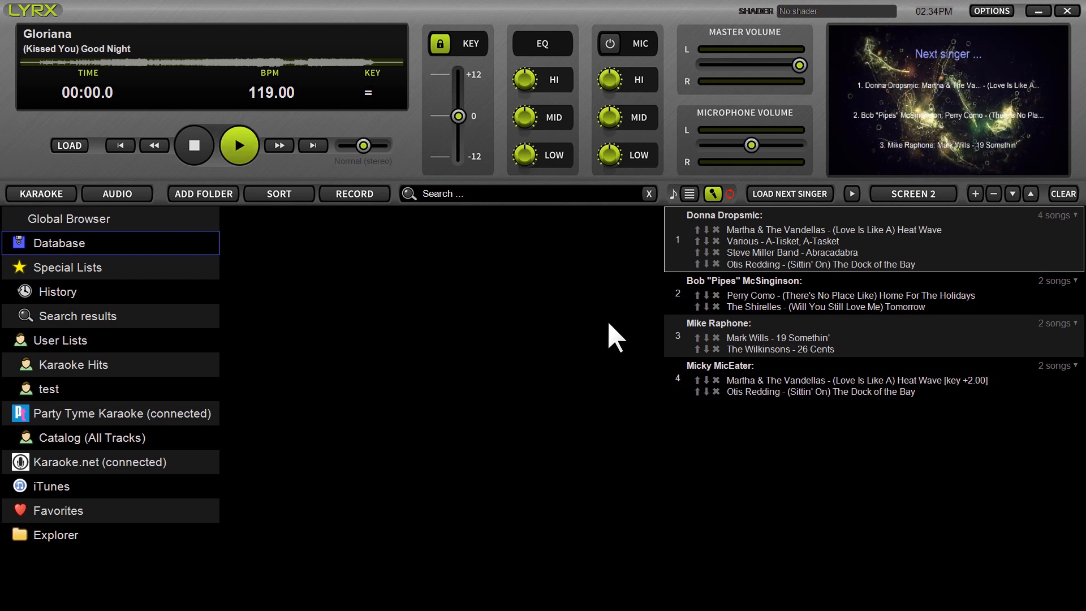
pyautogui.click(239, 145)
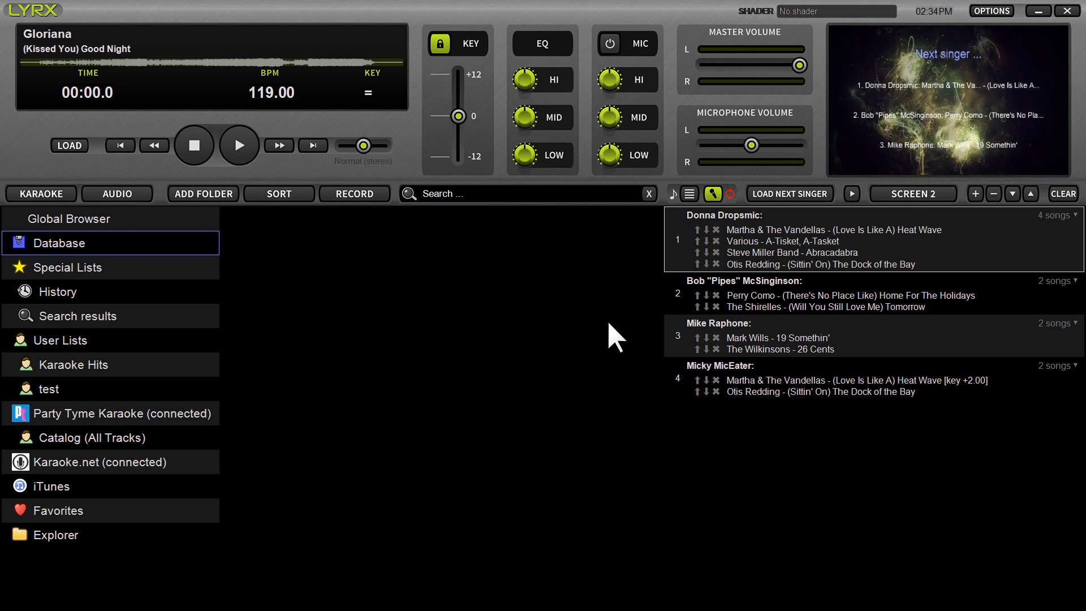
pyautogui.click(238, 146)
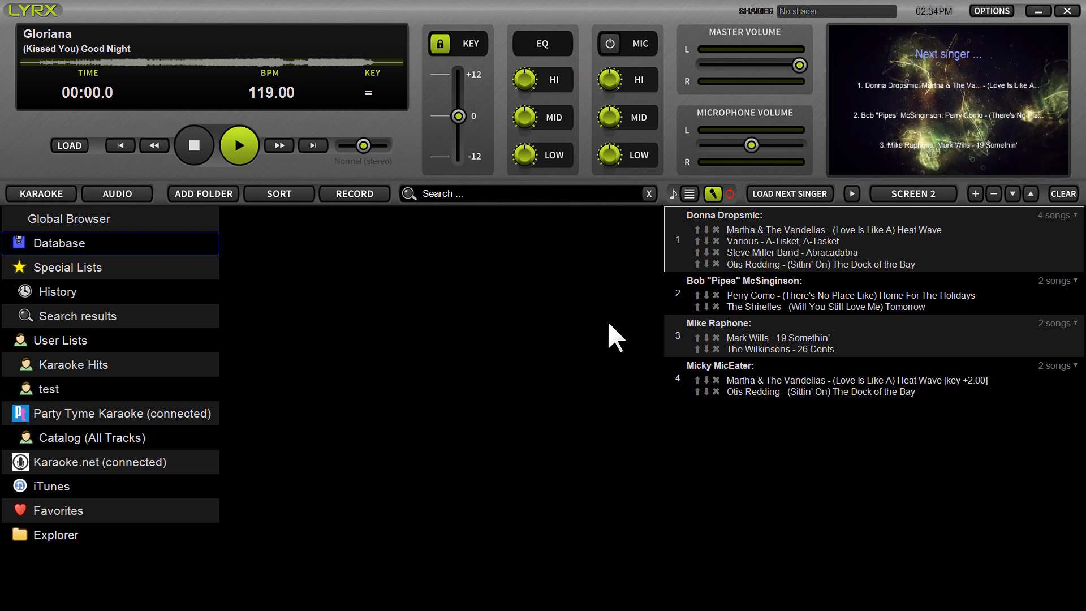
pyautogui.click(239, 145)
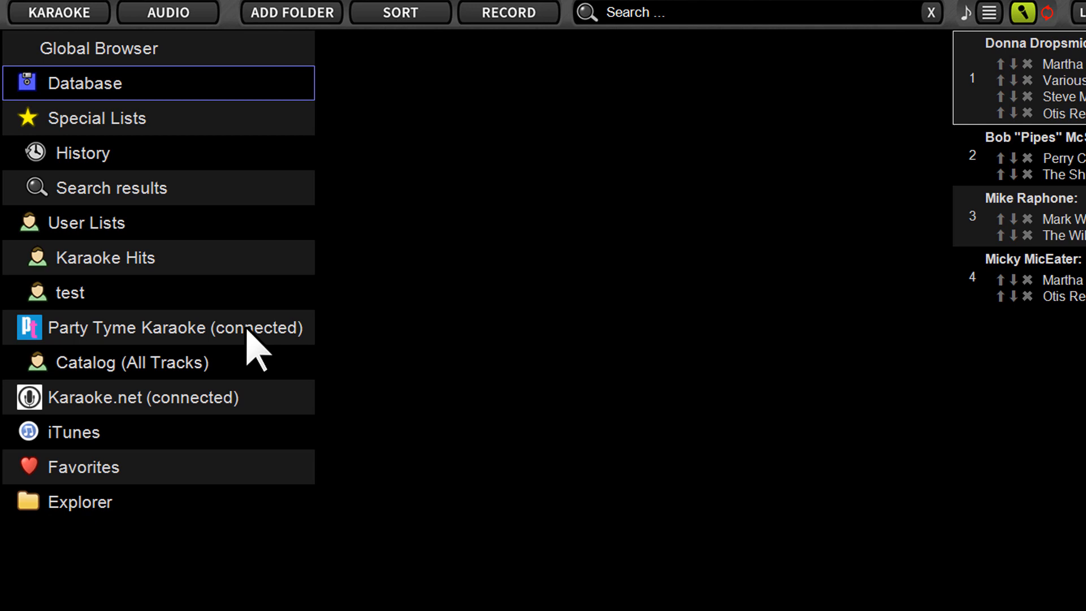
pyautogui.moveTo(43, 526)
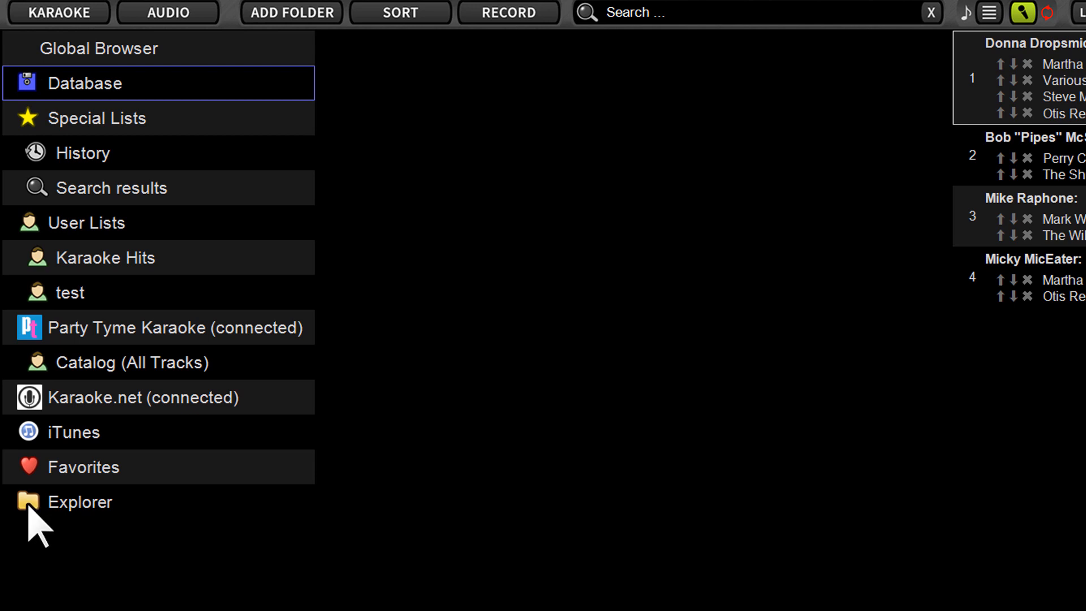
pyautogui.click(79, 501)
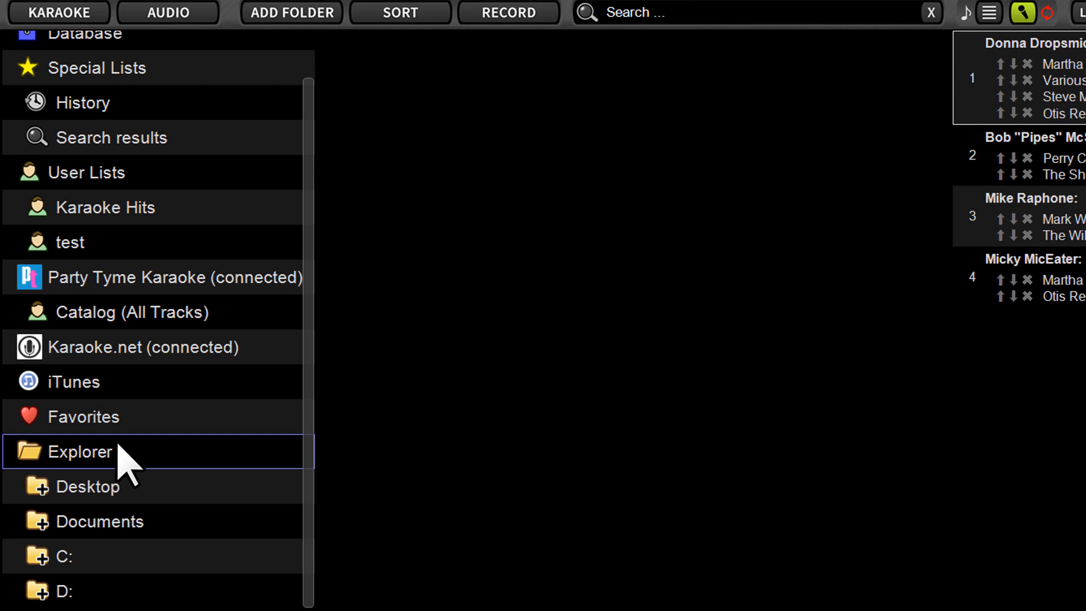
pyautogui.moveTo(65, 568)
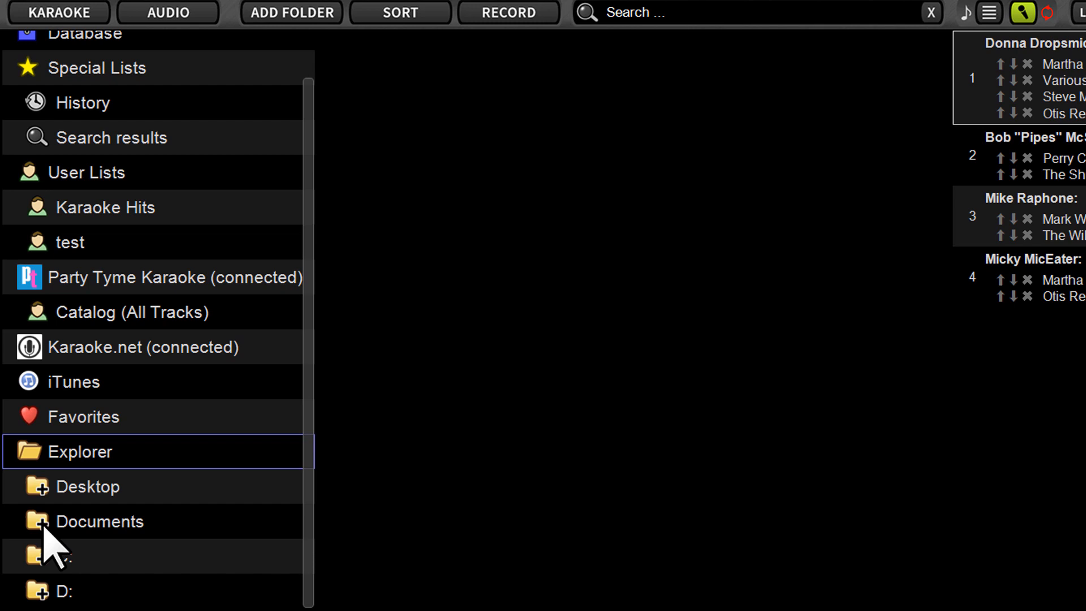
pyautogui.moveTo(67, 558)
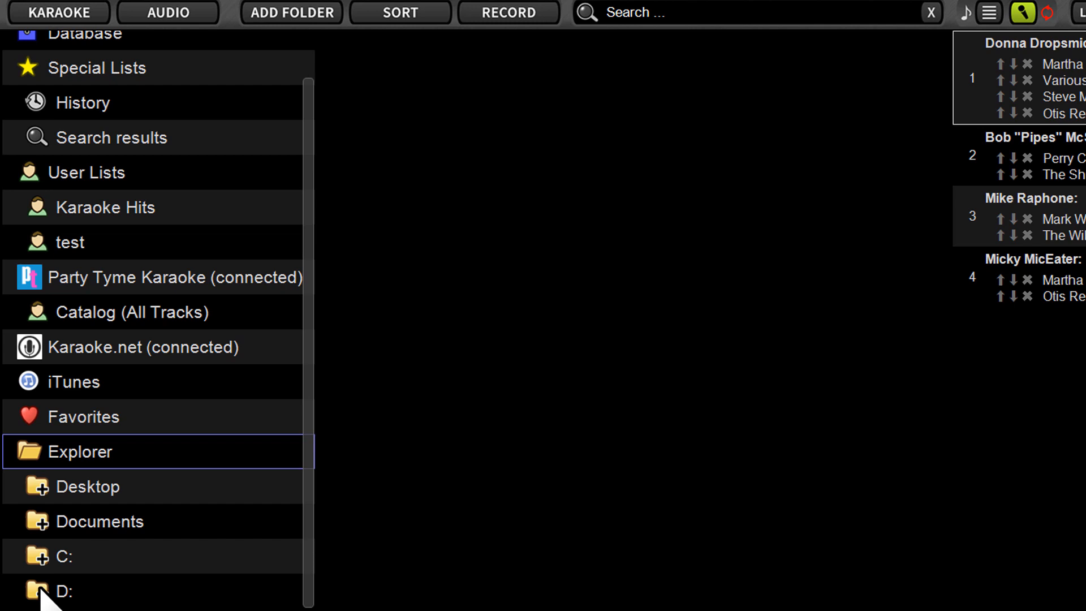
pyautogui.moveTo(340, 345)
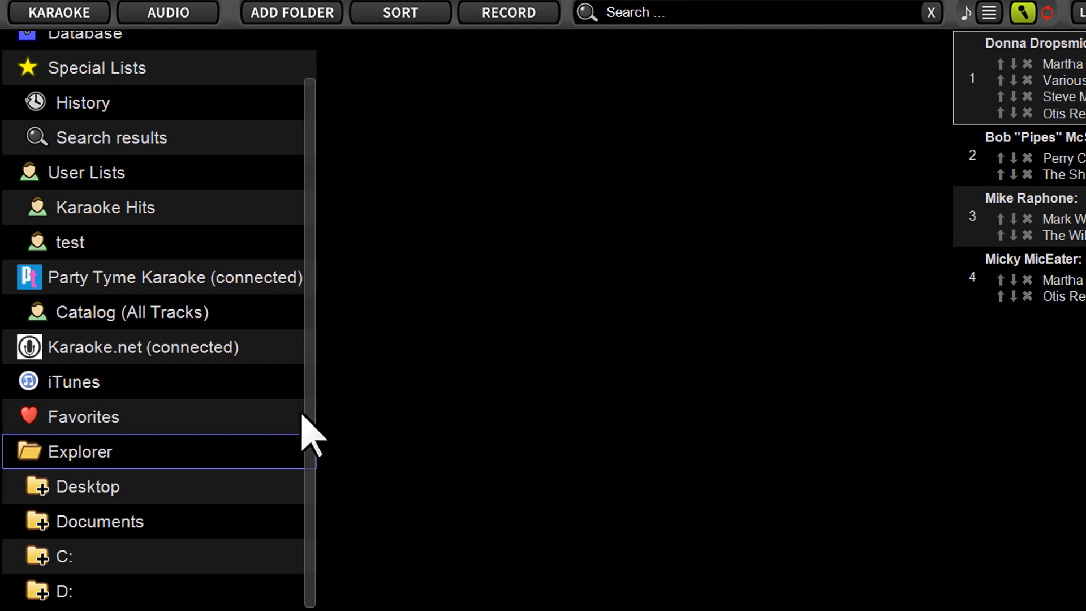
# - Bring up the D: drive's folder menu, then dismiss it without choosing anything
pyautogui.rightClick(48, 590)
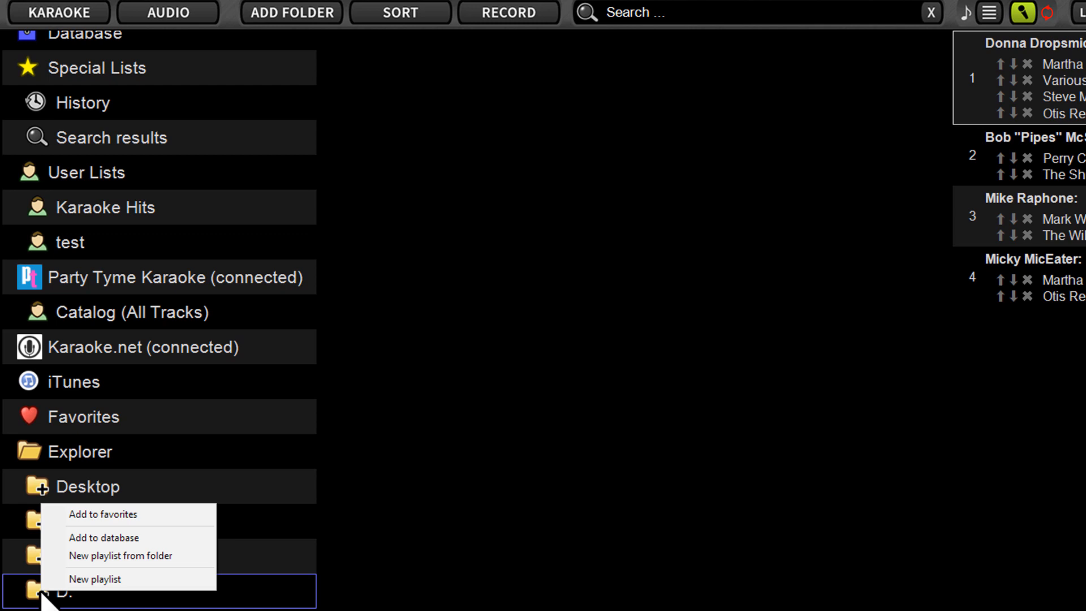
pyautogui.moveTo(107, 561)
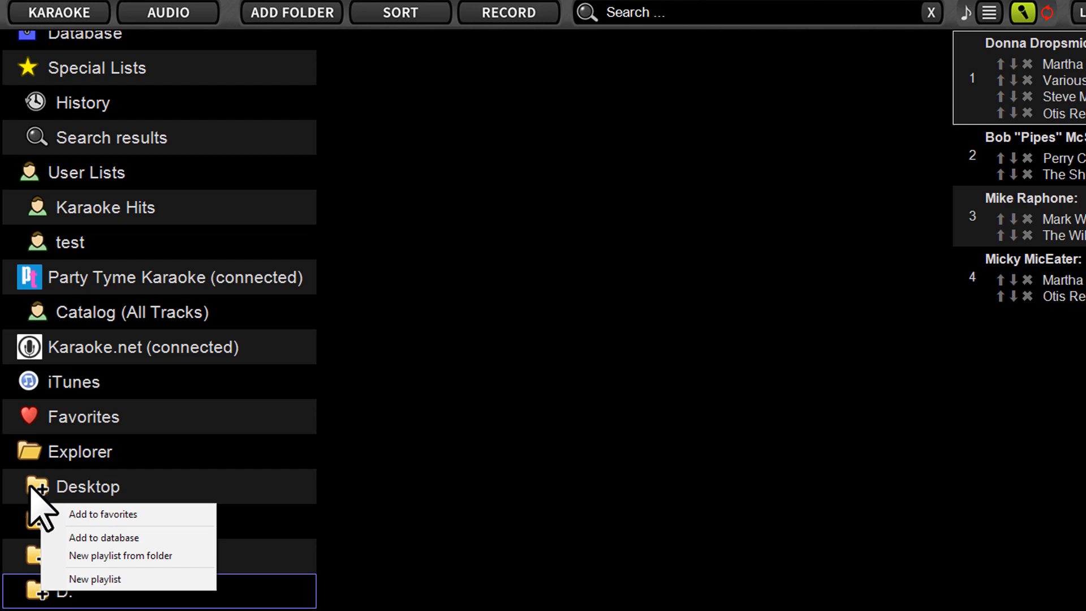
pyautogui.click(99, 522)
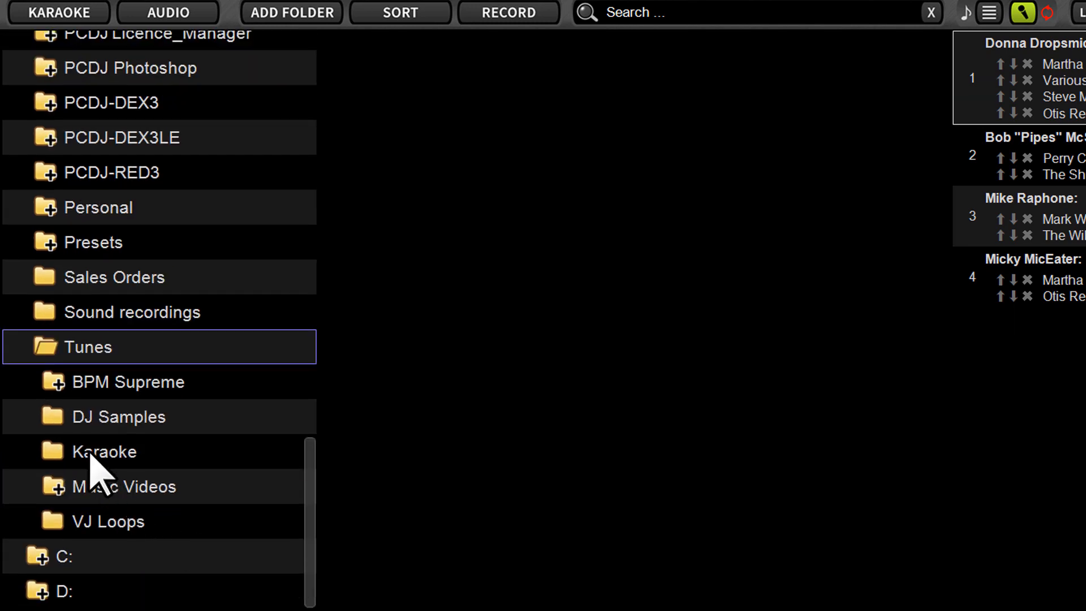
# - Choose Add to database on the Karaoke folder and confirm the background-import message
pyautogui.rightClick(104, 451)
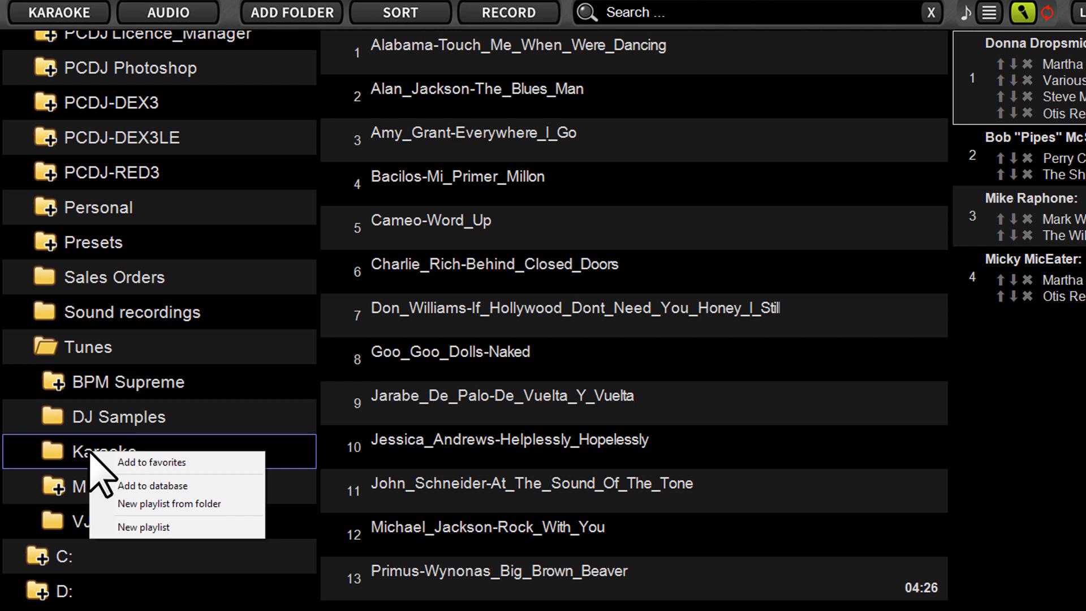
pyautogui.click(153, 484)
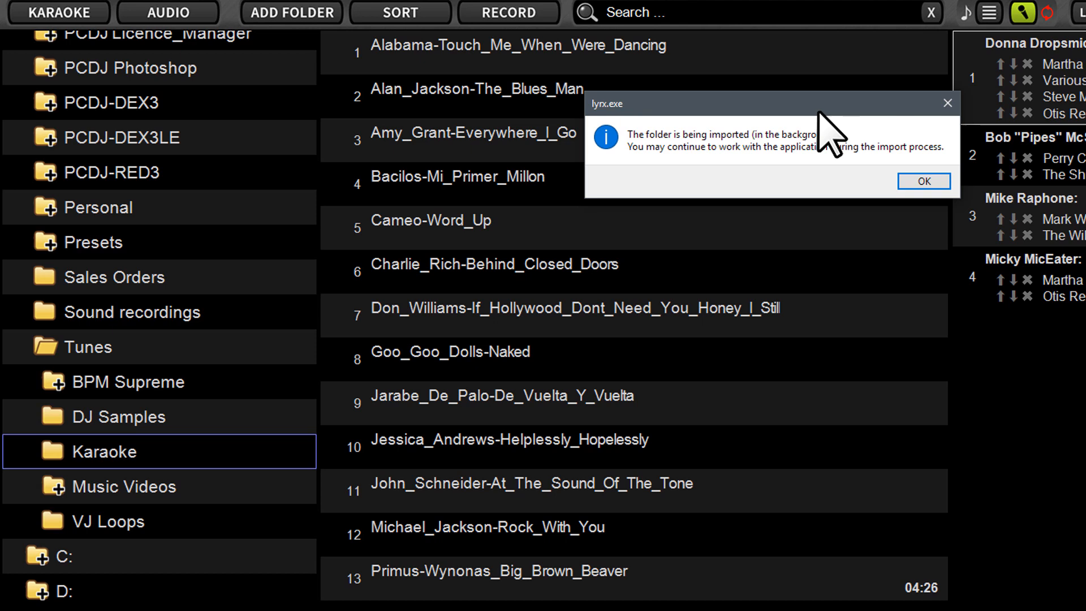
pyautogui.moveTo(824, 194)
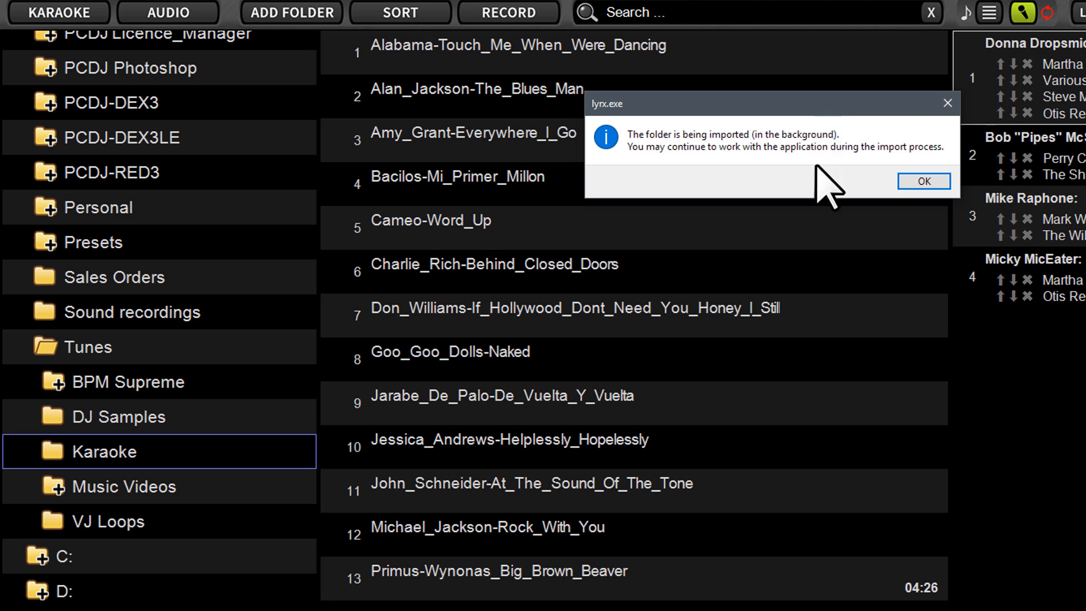
pyautogui.click(923, 181)
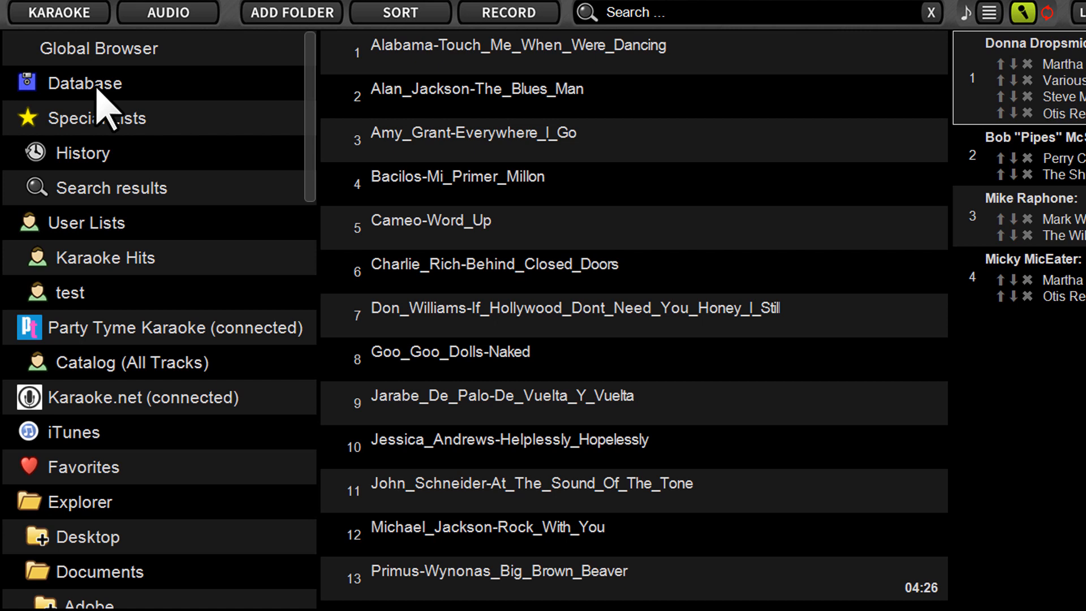
pyautogui.click(87, 83)
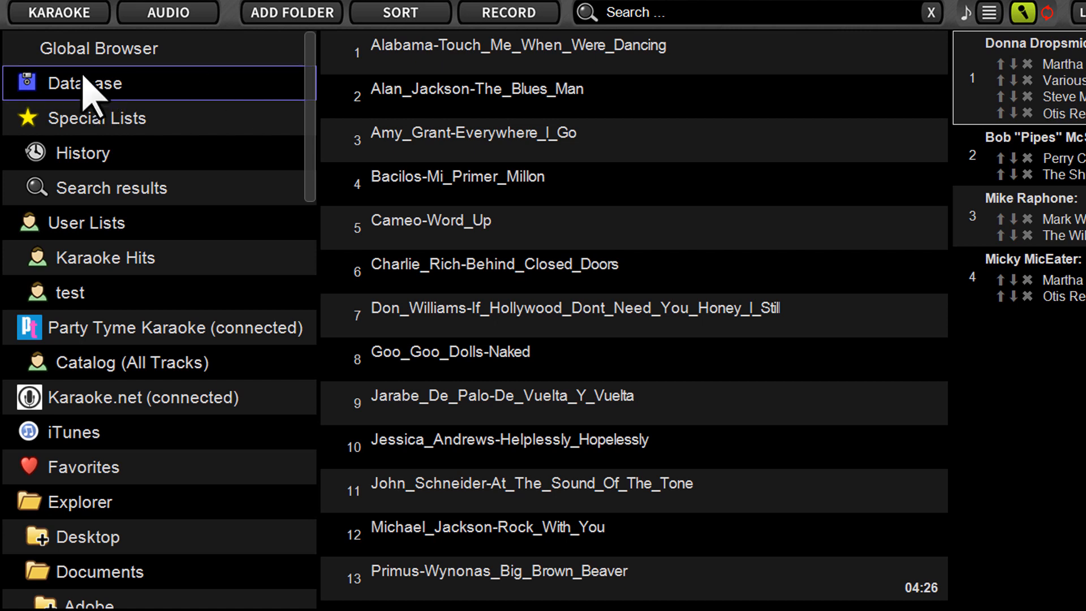
pyautogui.moveTo(118, 107)
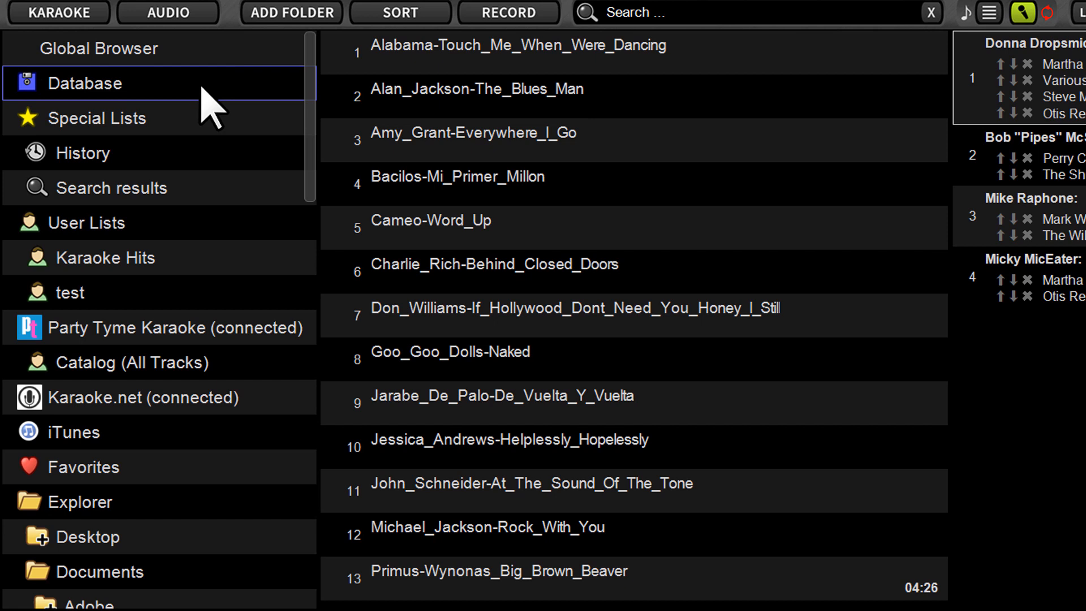
pyautogui.moveTo(653, 223)
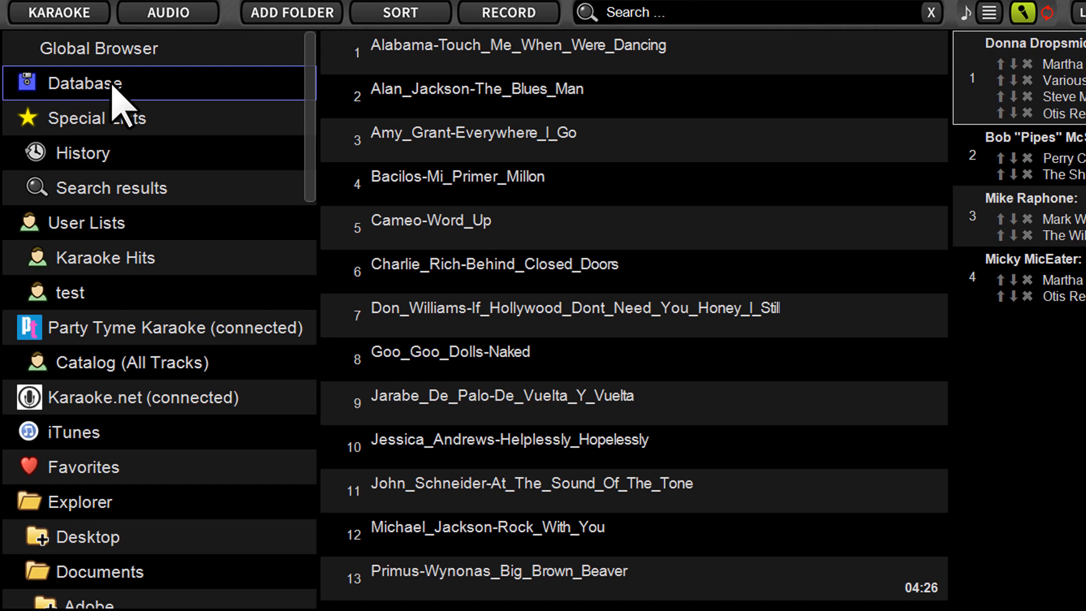
pyautogui.moveTo(954, 76)
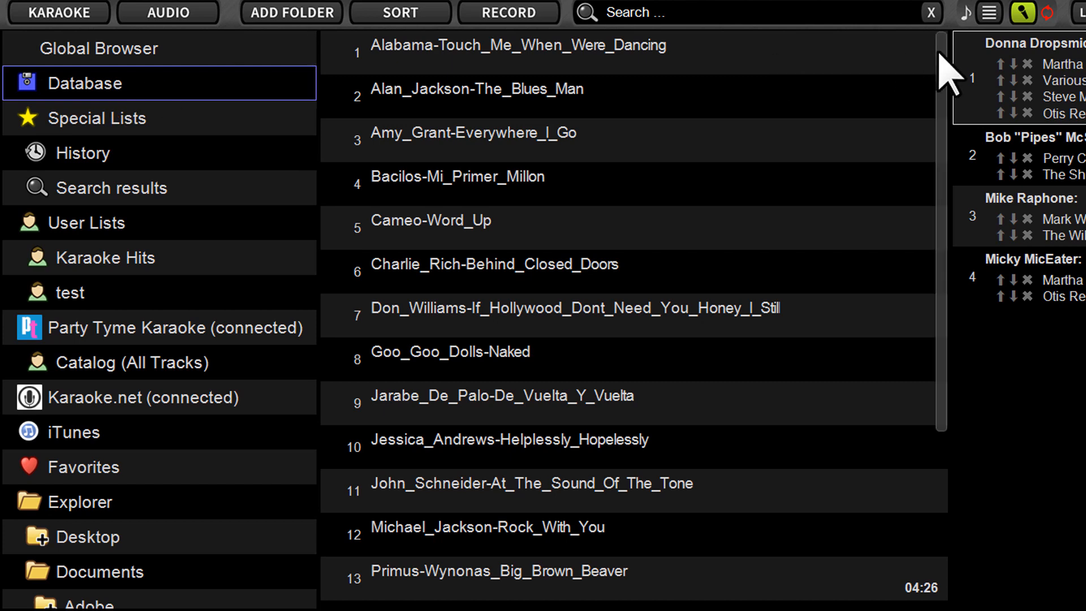
pyautogui.scroll(-3)
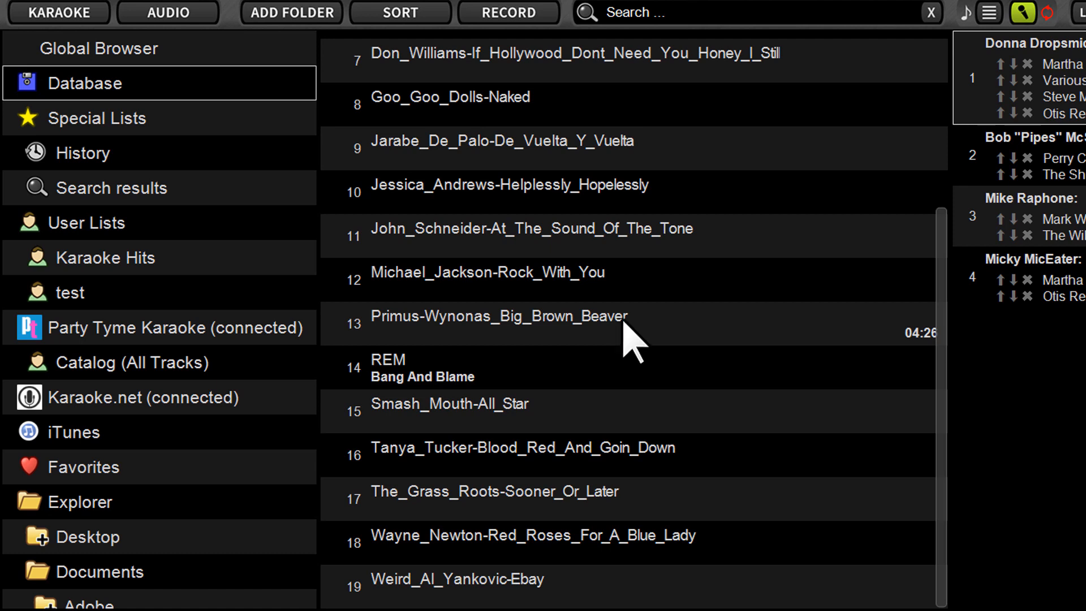
pyautogui.moveTo(668, 597)
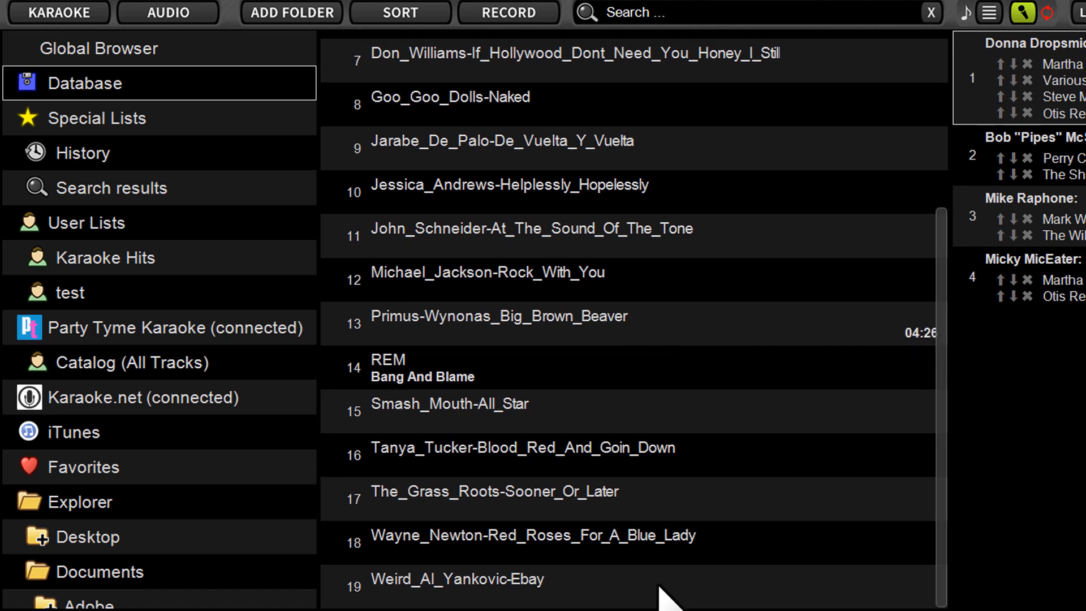
pyautogui.moveTo(550, 603)
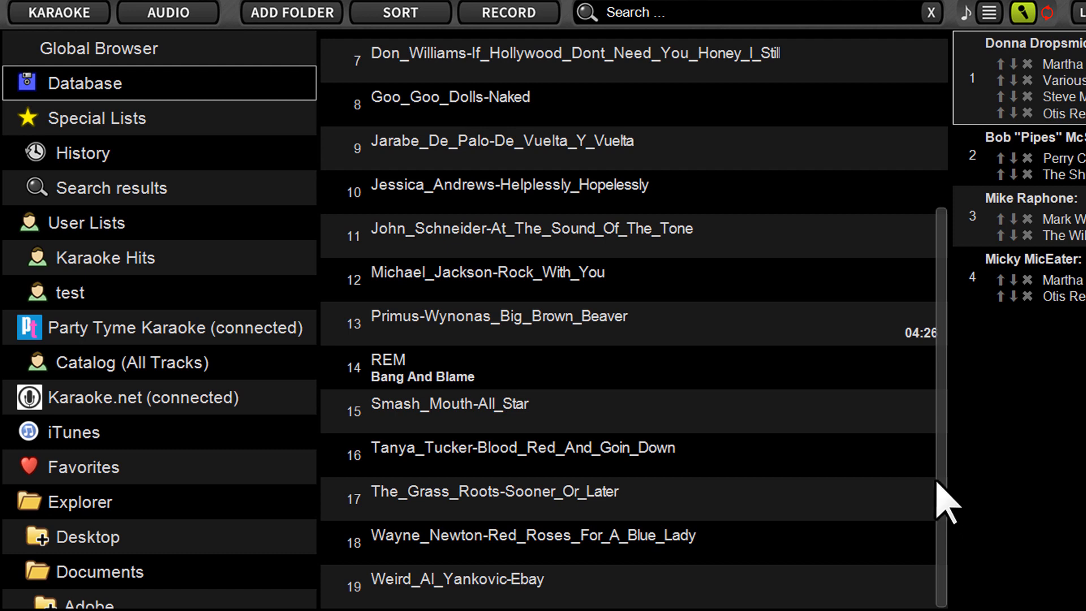
pyautogui.moveTo(906, 435)
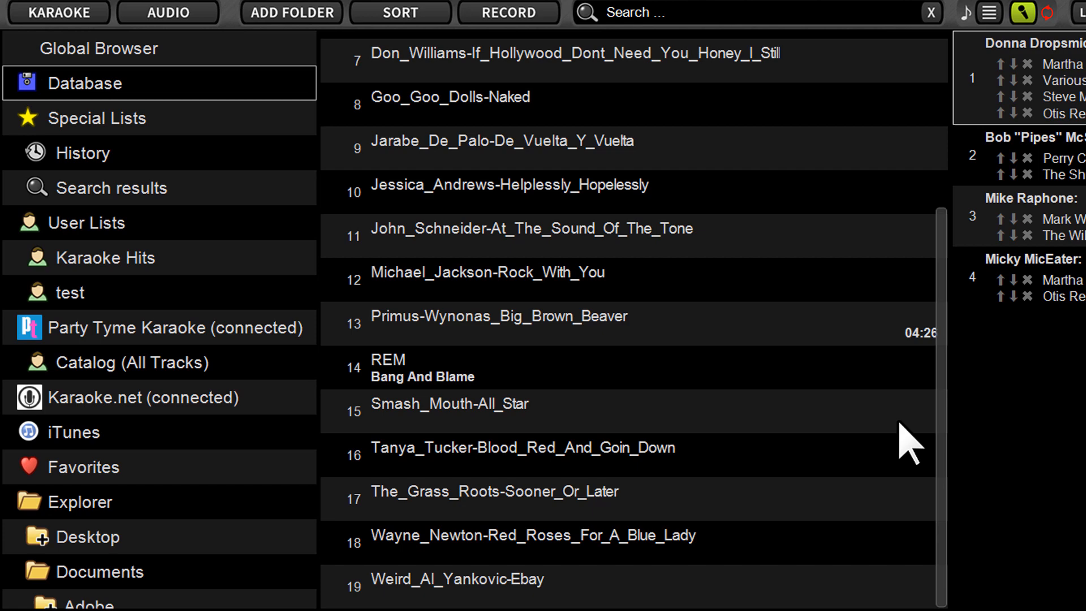
pyautogui.scroll(3)
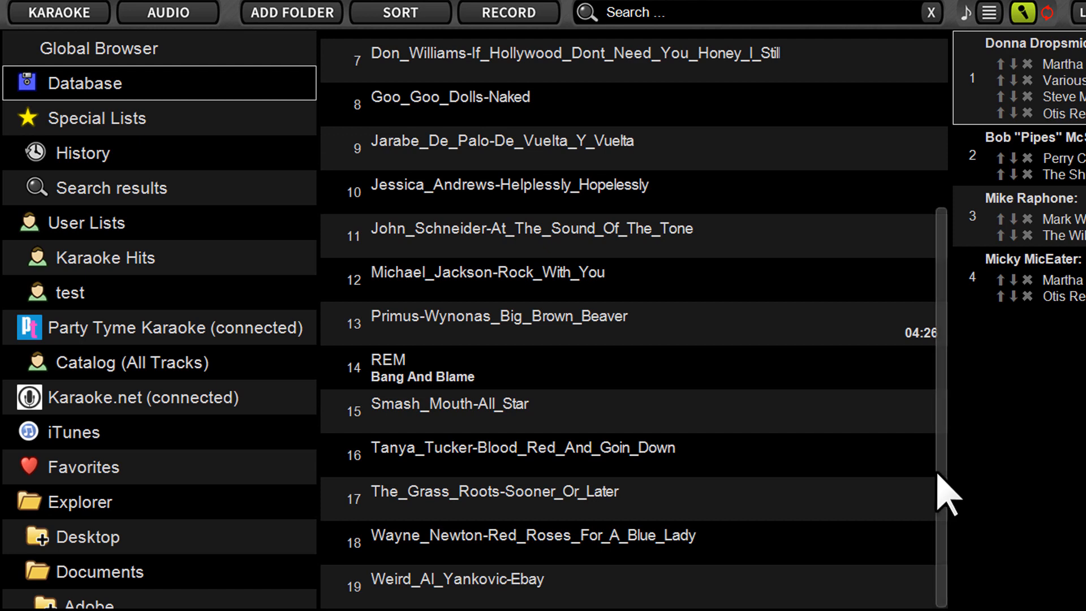
pyautogui.moveTo(949, 263)
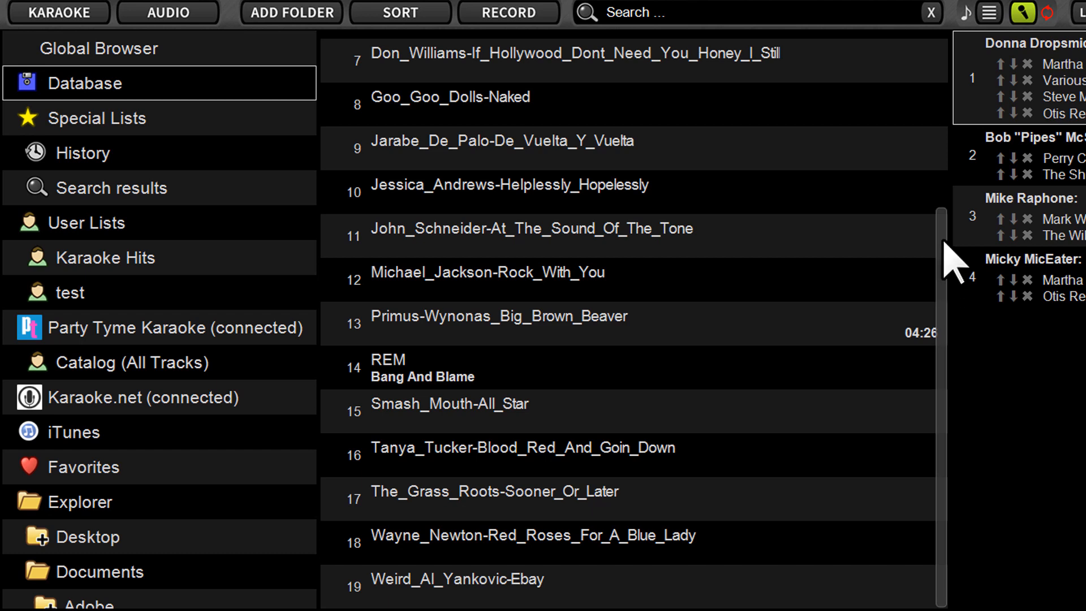
pyautogui.moveTo(942, 485)
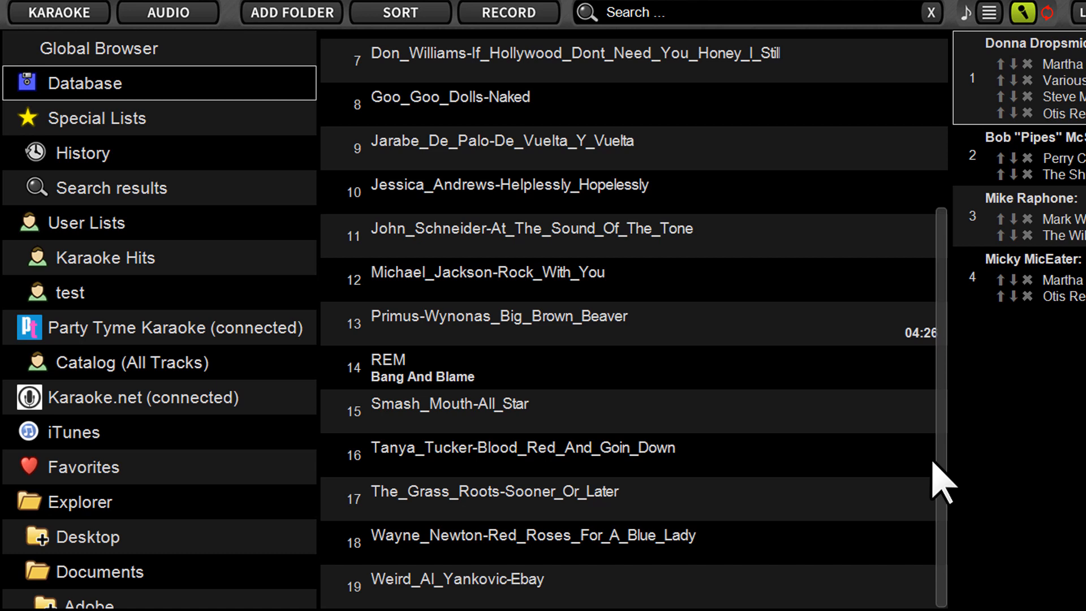
pyautogui.moveTo(953, 478)
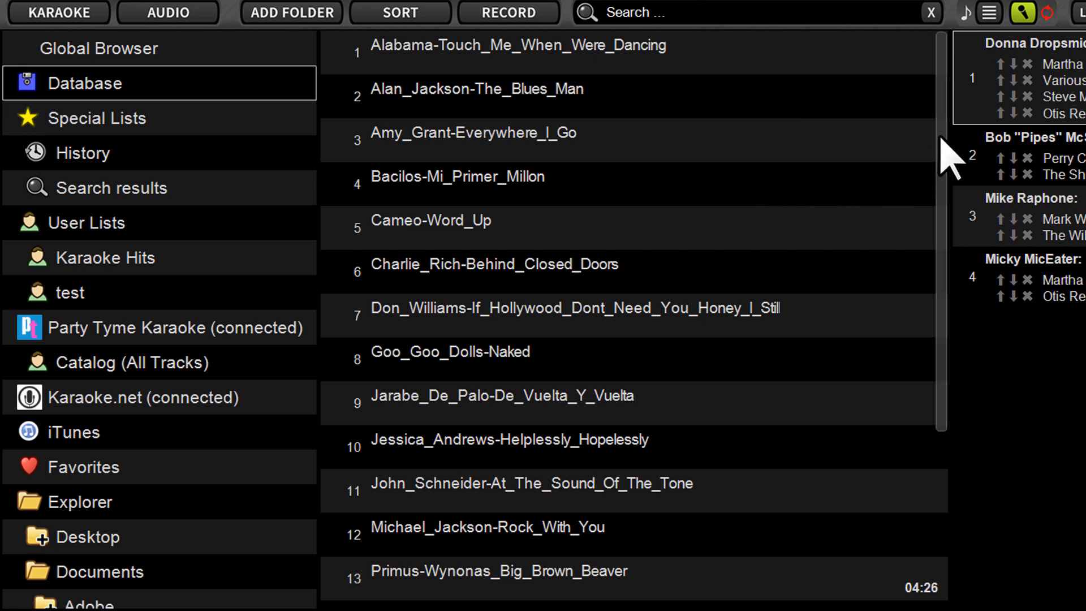
pyautogui.scroll(-3)
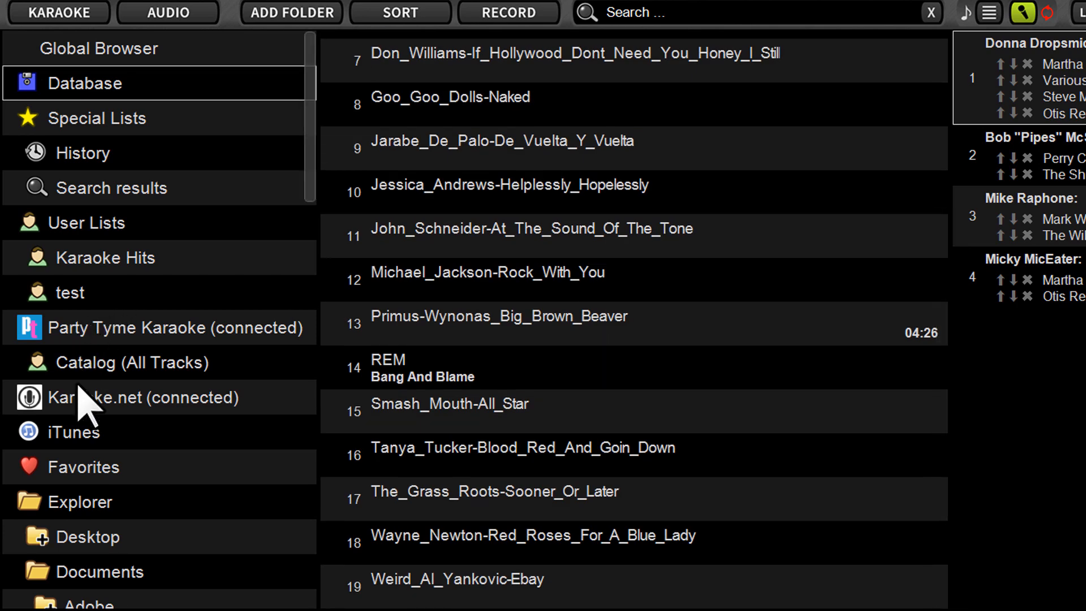
# - Select Karaoke.net, scroll Explorer down to Documents > Tunes > Karaoke, and bring up its options
pyautogui.click(176, 327)
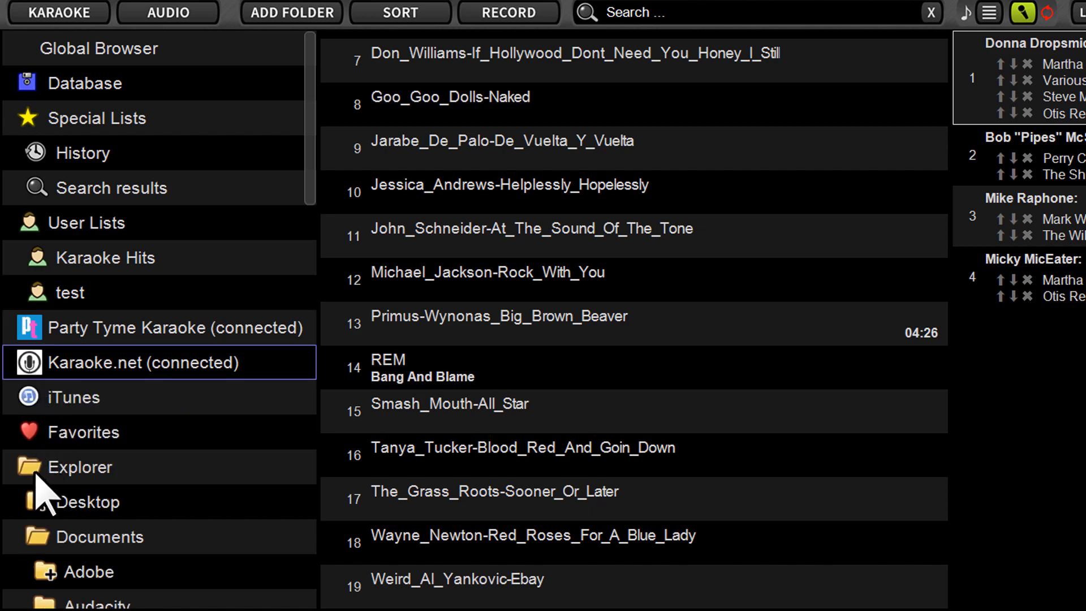
pyautogui.moveTo(326, 129)
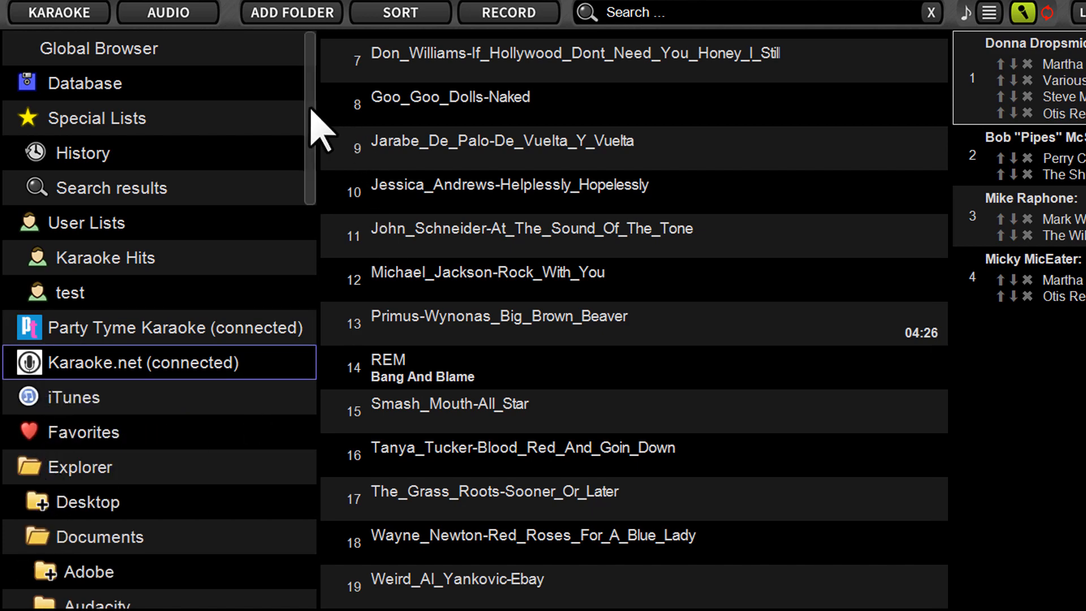
pyautogui.scroll(-3)
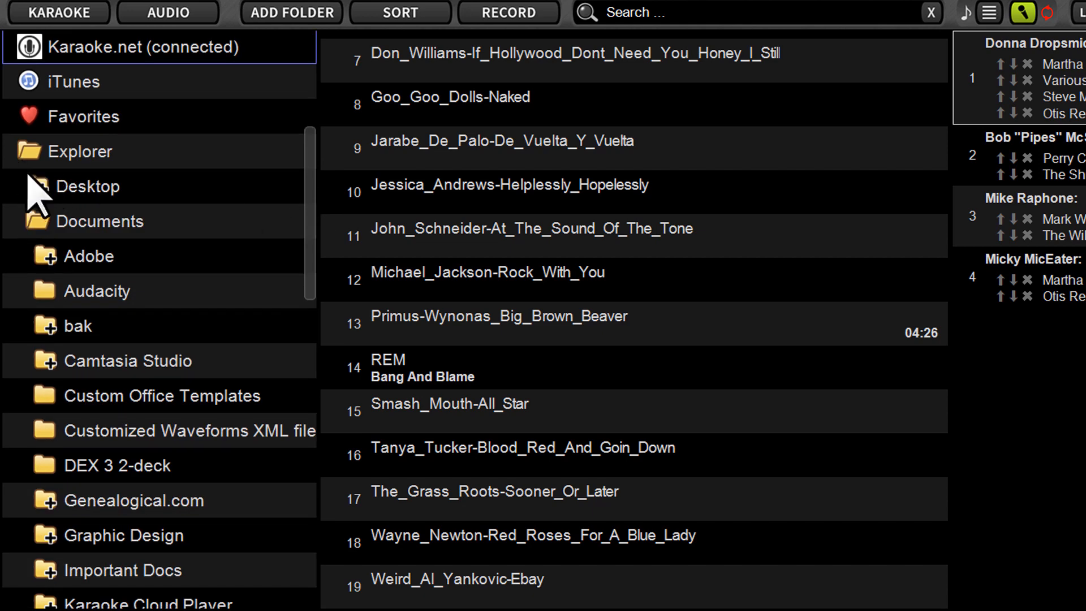
pyautogui.scroll(-3)
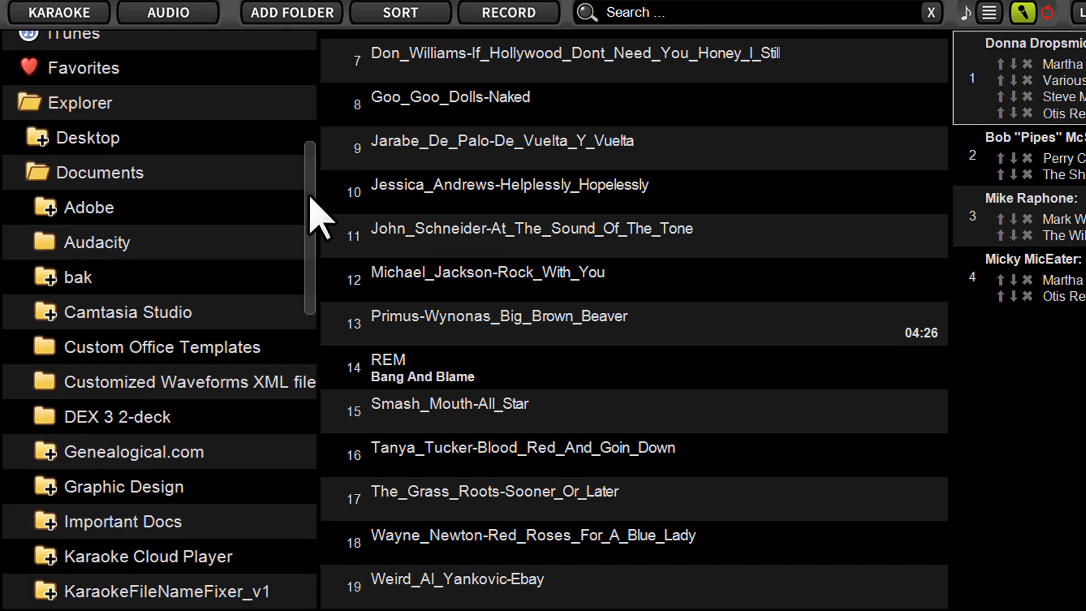
pyautogui.scroll(-3)
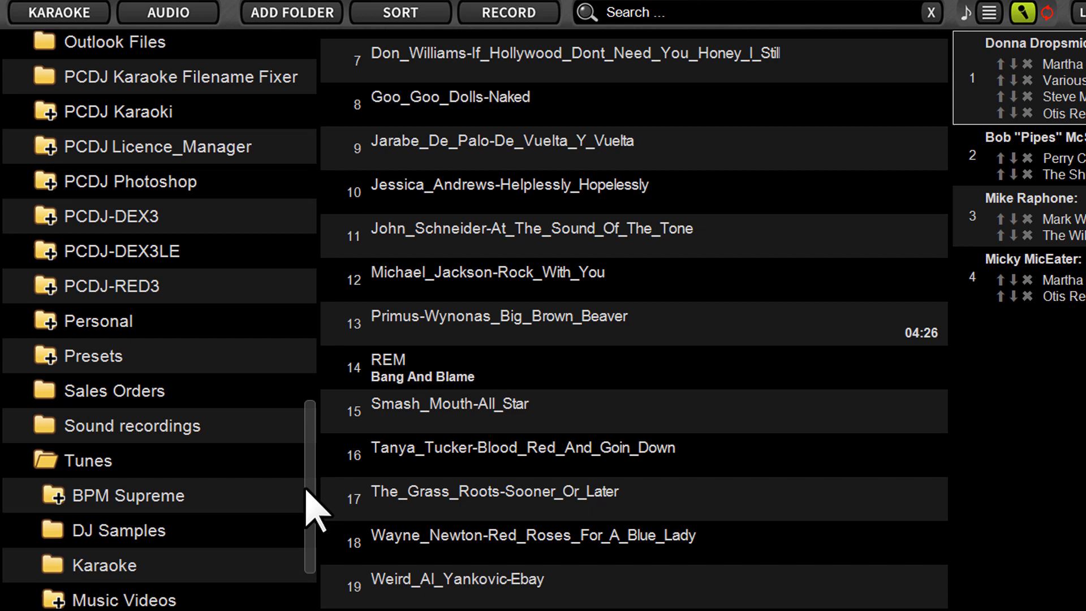
pyautogui.rightClick(105, 450)
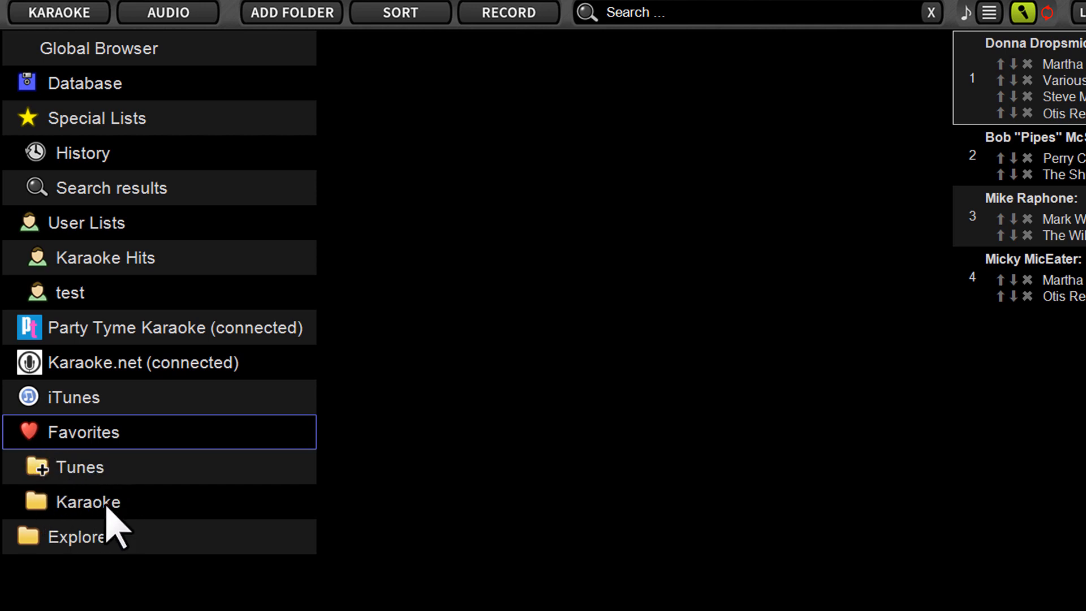
# - Open Karaoke under Favorites to list its songs from Alabama onward
pyautogui.click(88, 501)
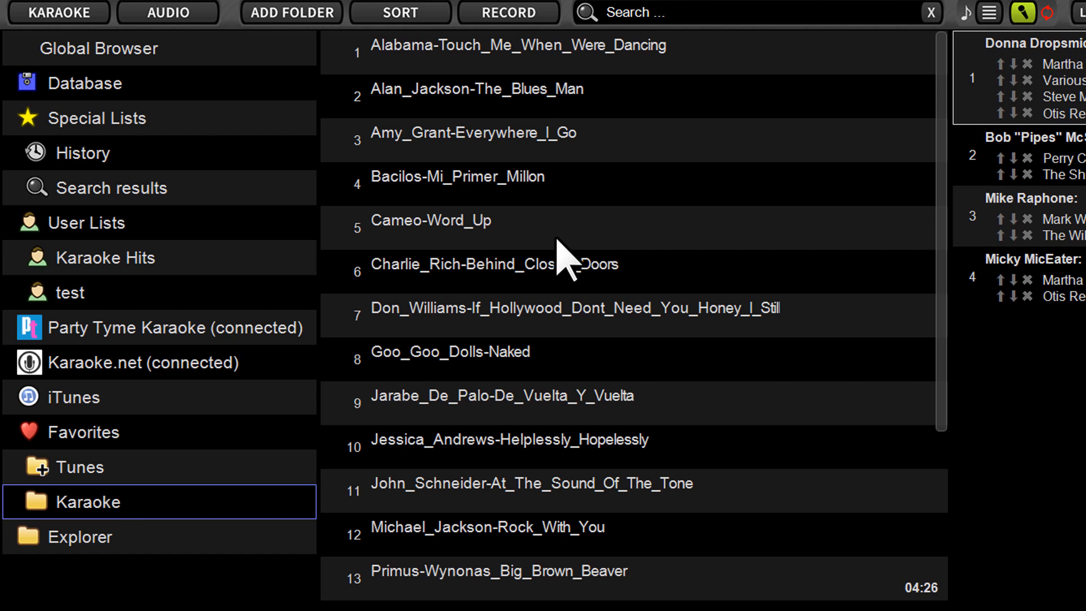
pyautogui.moveTo(573, 243)
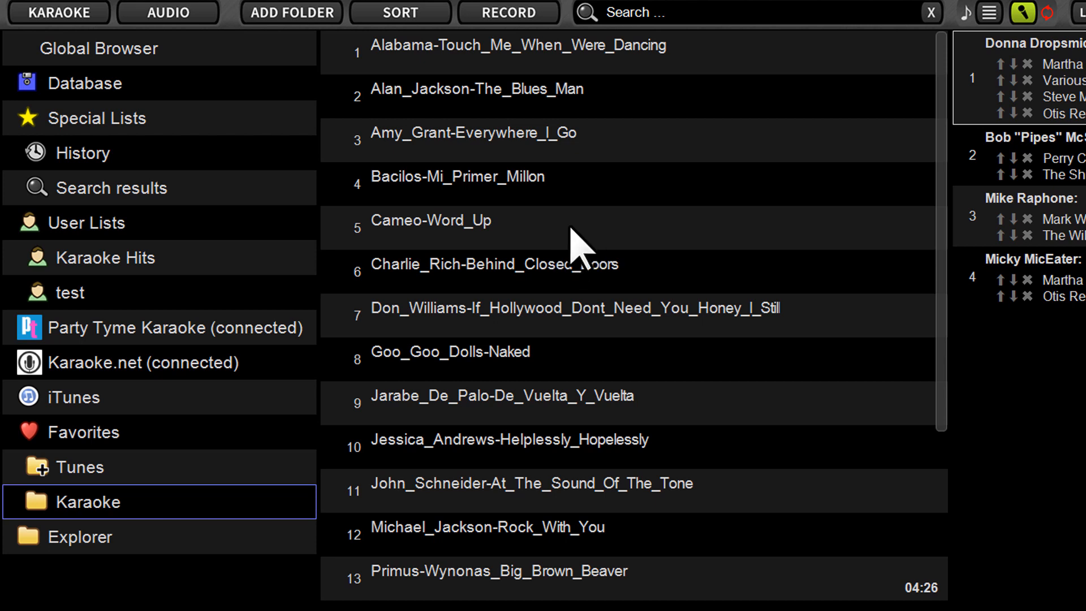
pyautogui.moveTo(589, 246)
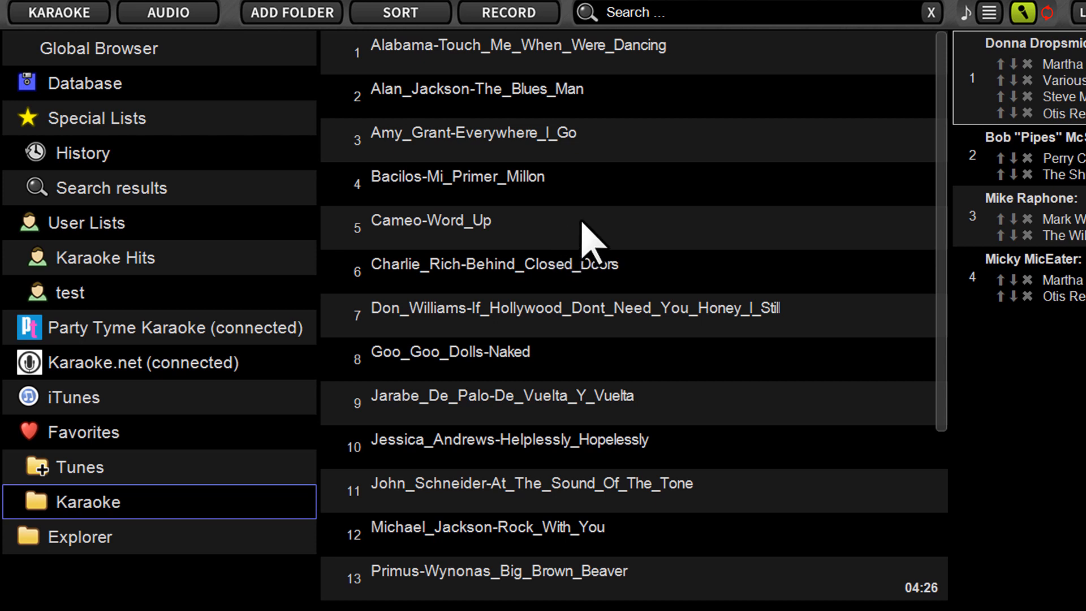
pyautogui.moveTo(623, 262)
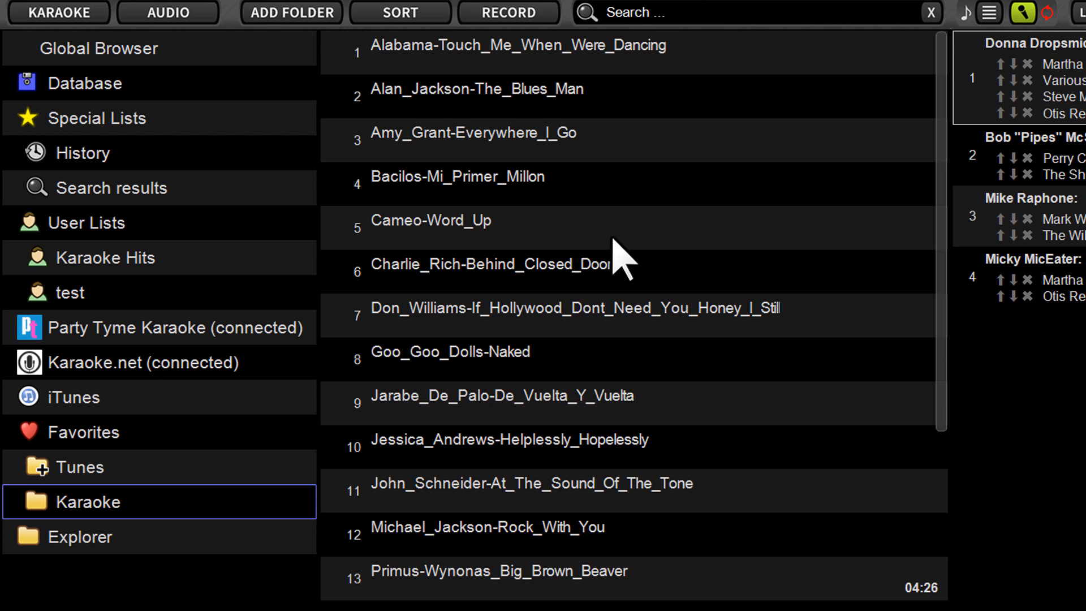
pyautogui.moveTo(534, 207)
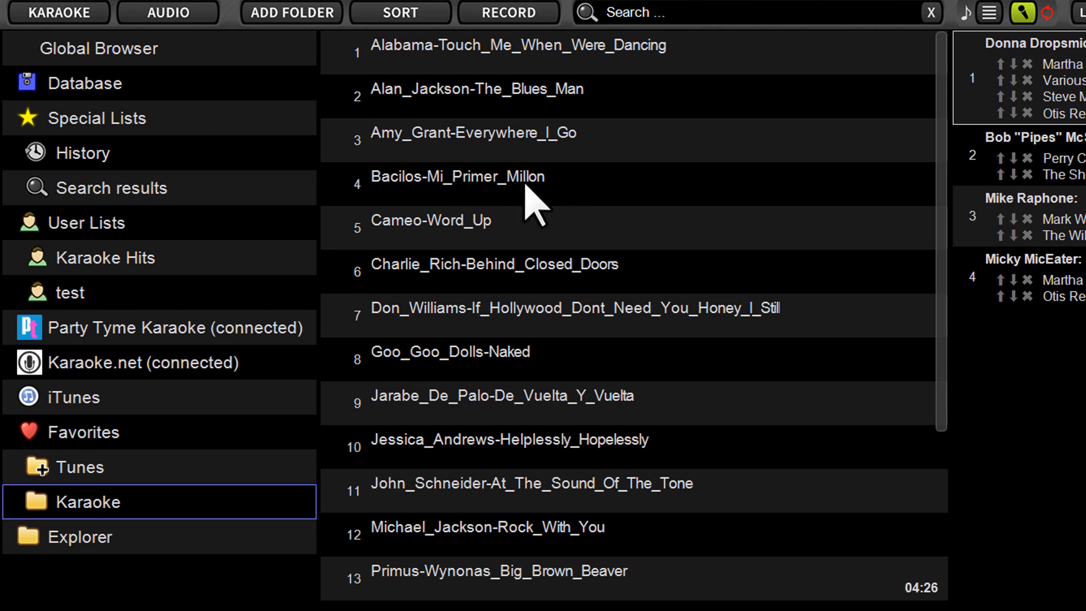
pyautogui.moveTo(124, 541)
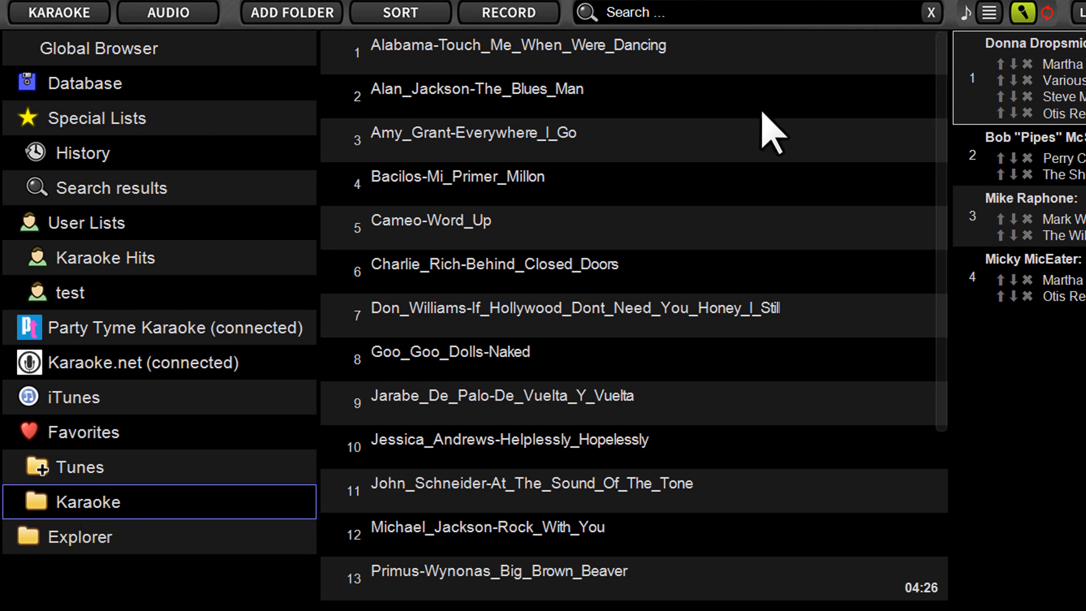
pyautogui.moveTo(682, 405)
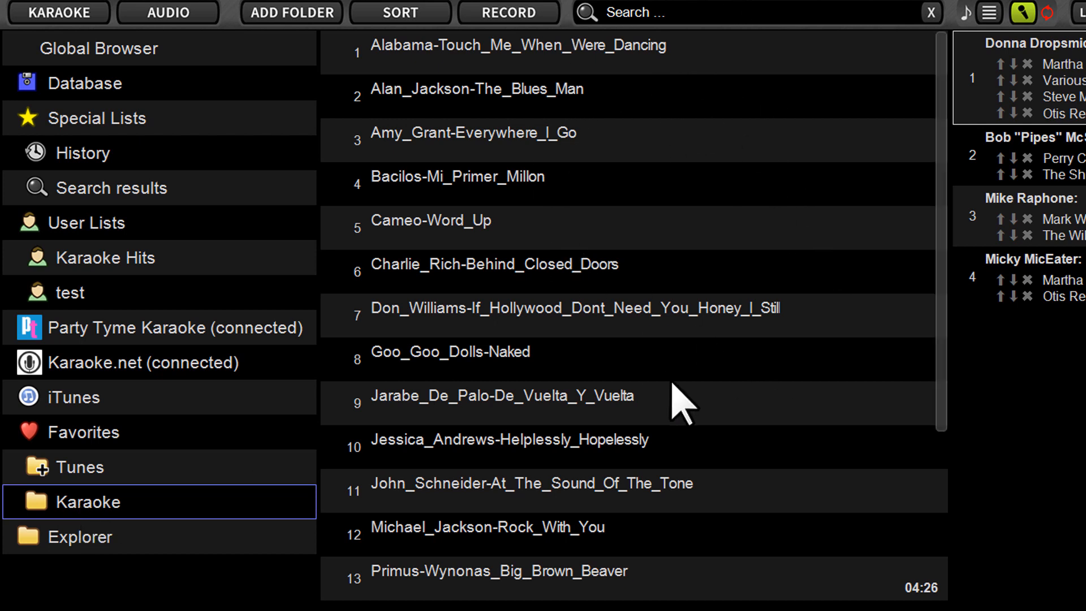
# - Select the song Bacilos-Mi_Primer_Millon in the Karaoke track list
pyautogui.click(457, 176)
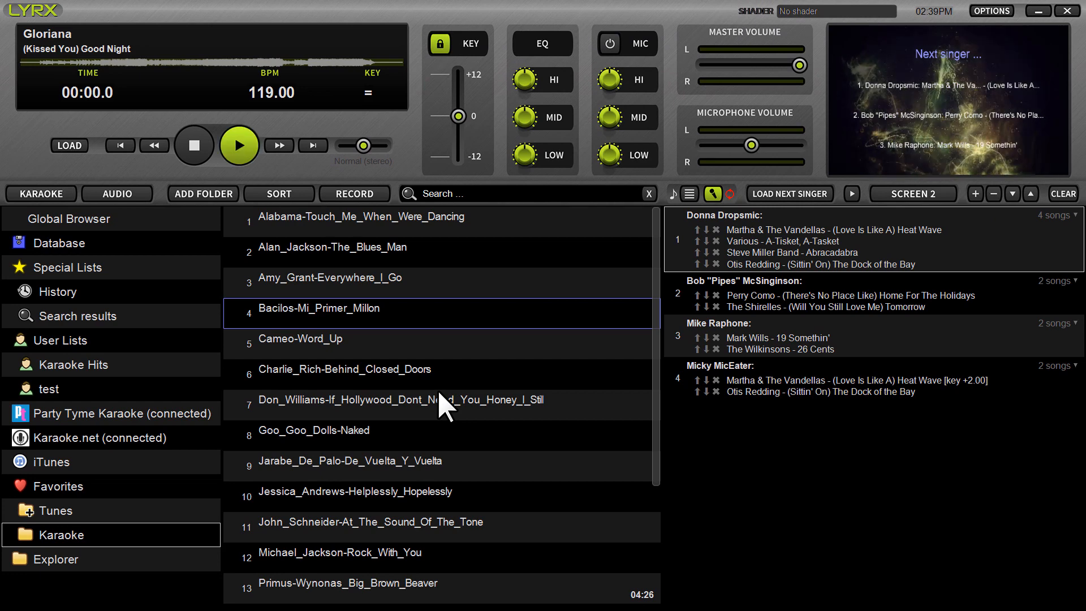
pyautogui.click(239, 146)
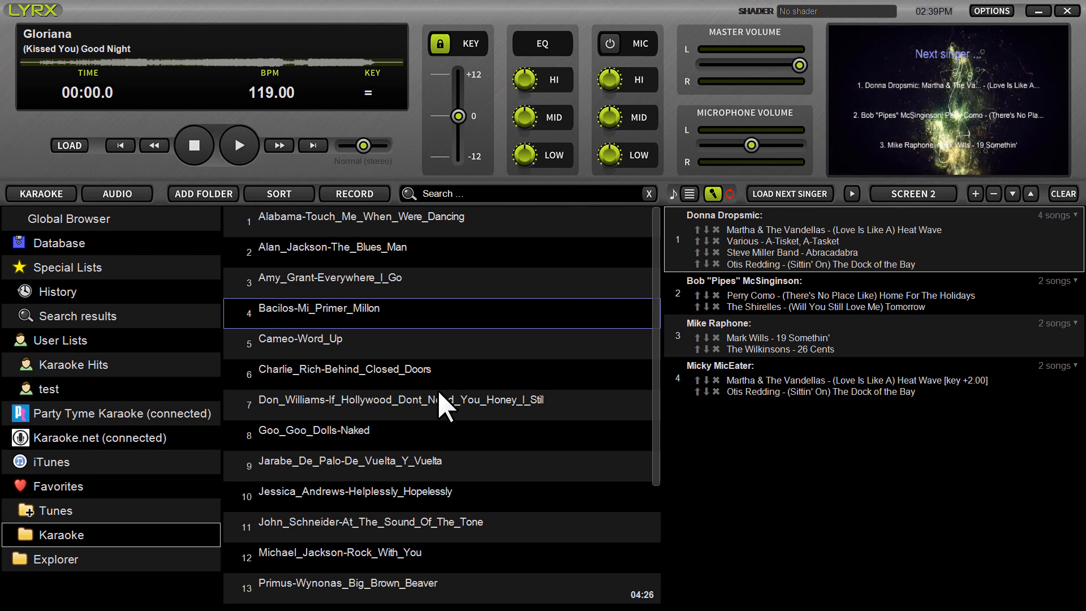
pyautogui.click(239, 145)
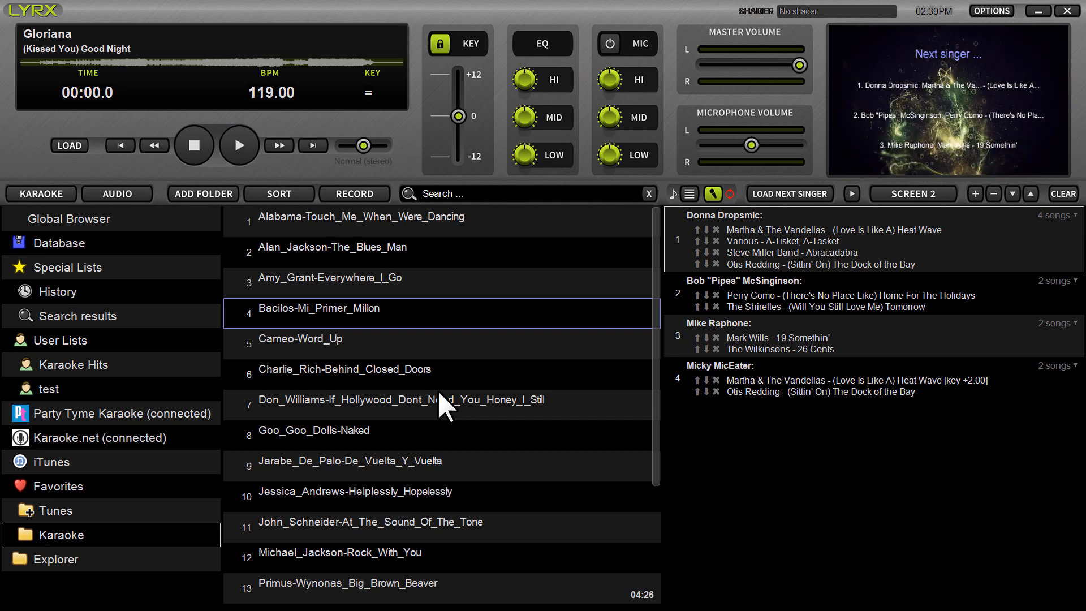
pyautogui.click(239, 145)
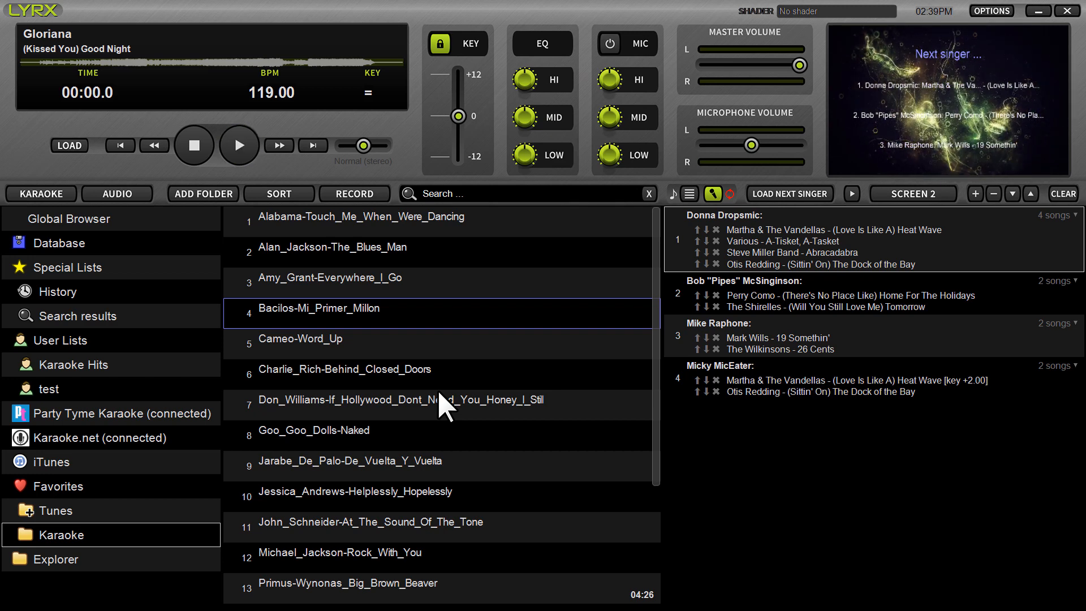
pyautogui.click(239, 145)
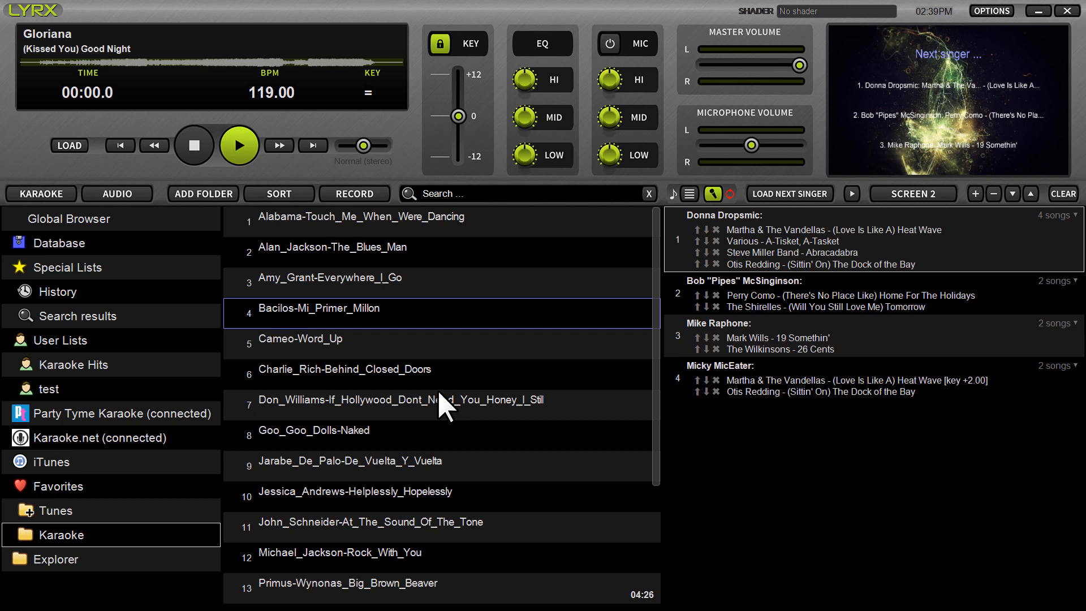